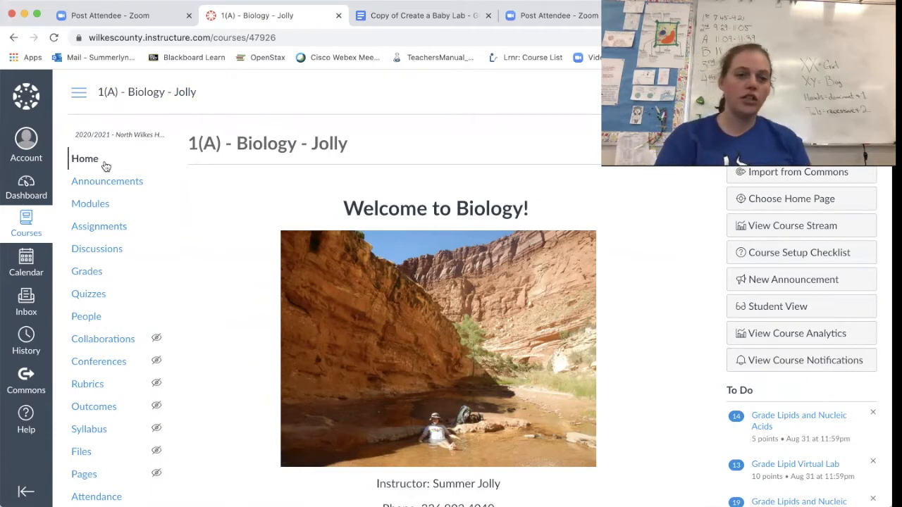
# Step: From Canvas Modules, open Create a Baby Lab and its Google Docs assignment sheet link
pyautogui.click(90, 203)
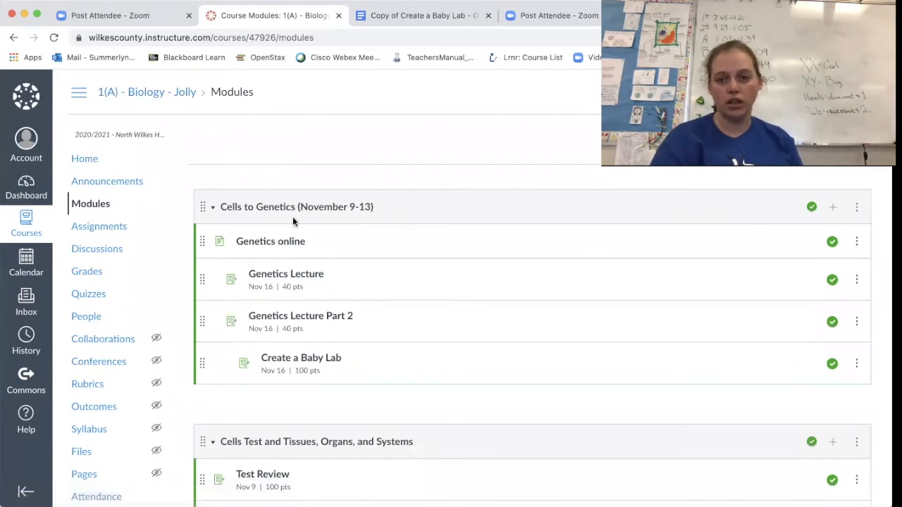
pyautogui.moveTo(286, 331)
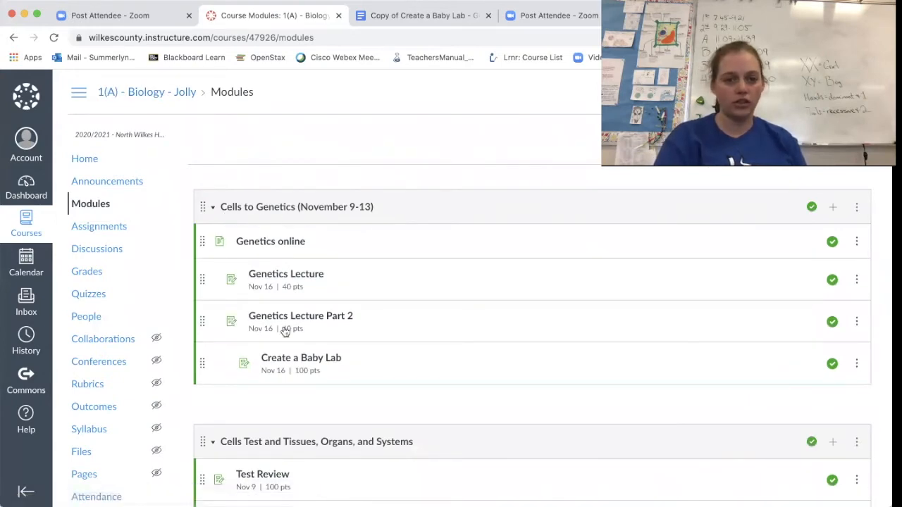
pyautogui.click(300, 358)
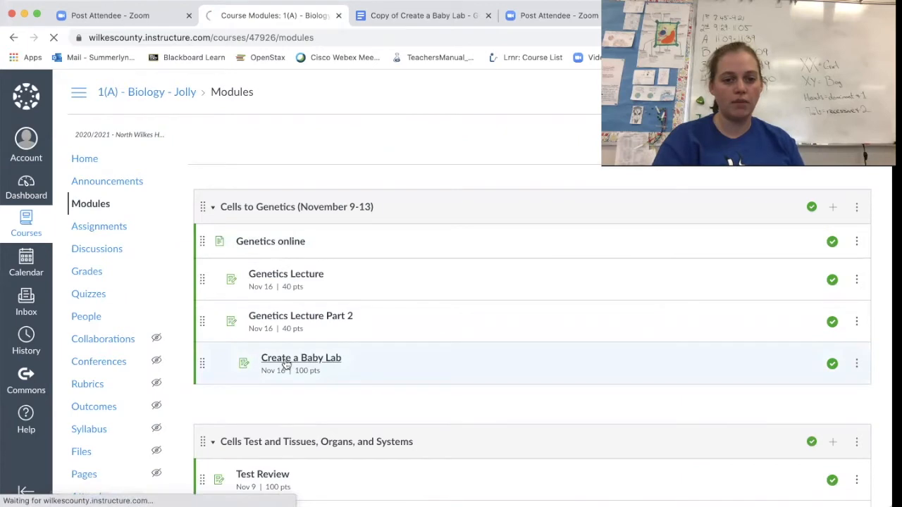
pyautogui.click(301, 358)
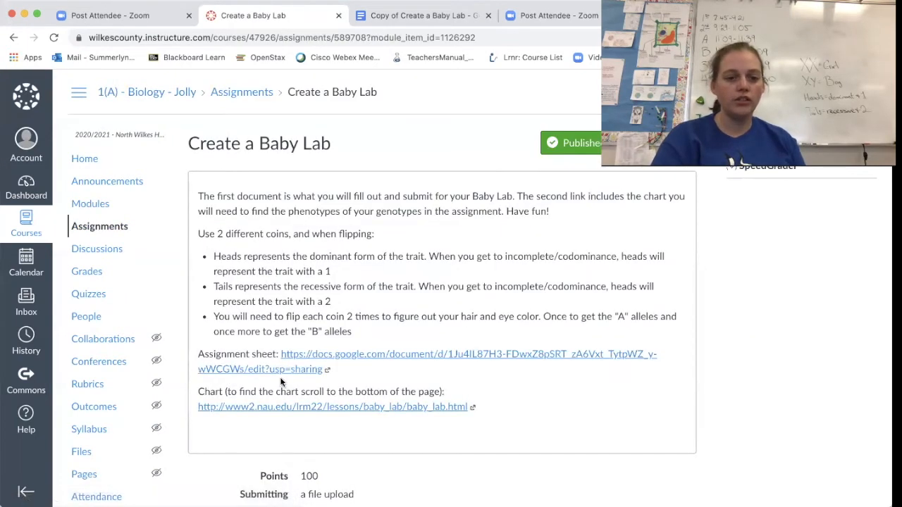
pyautogui.moveTo(246, 436)
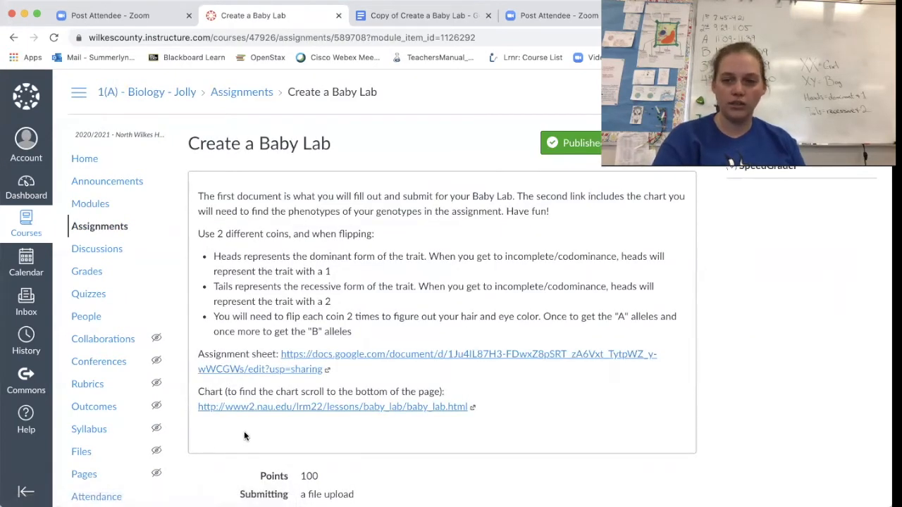
pyautogui.moveTo(298, 368)
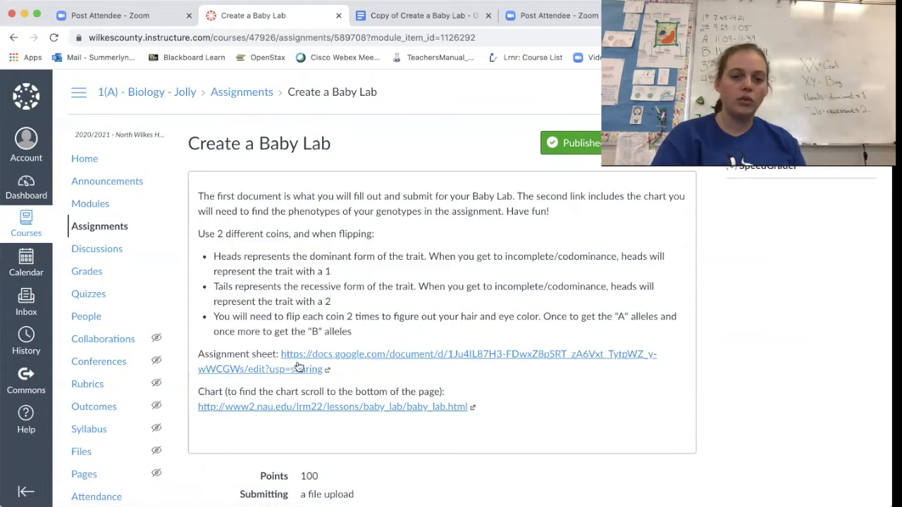
pyautogui.click(298, 366)
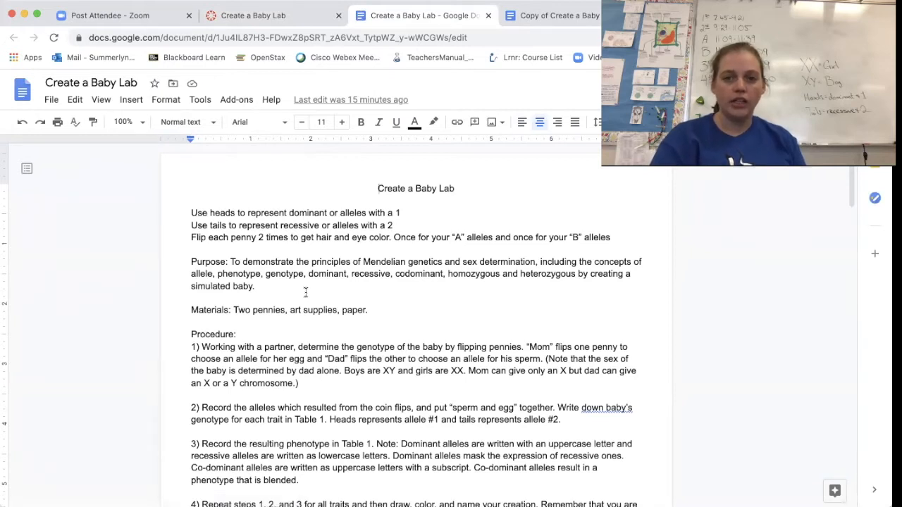
# Step: Make a copy of the lab sheet and scroll through it to the Results table
pyautogui.click(51, 99)
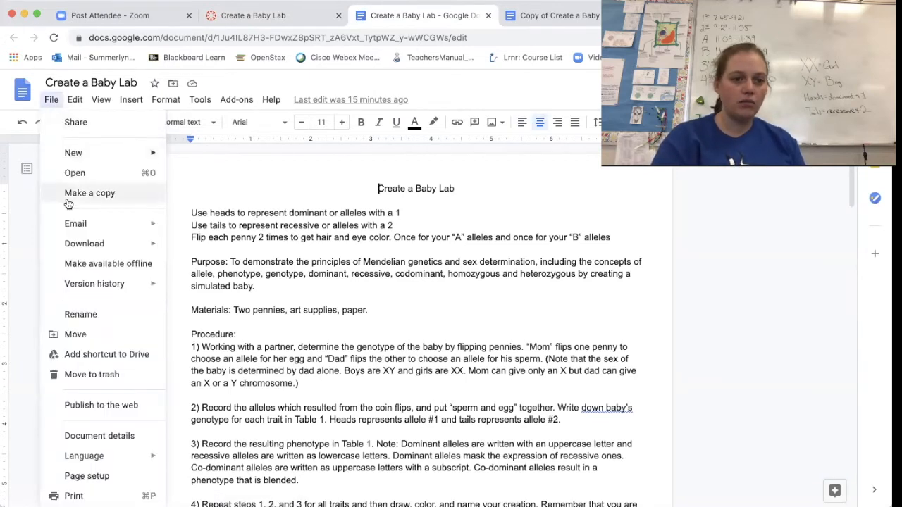
pyautogui.click(89, 193)
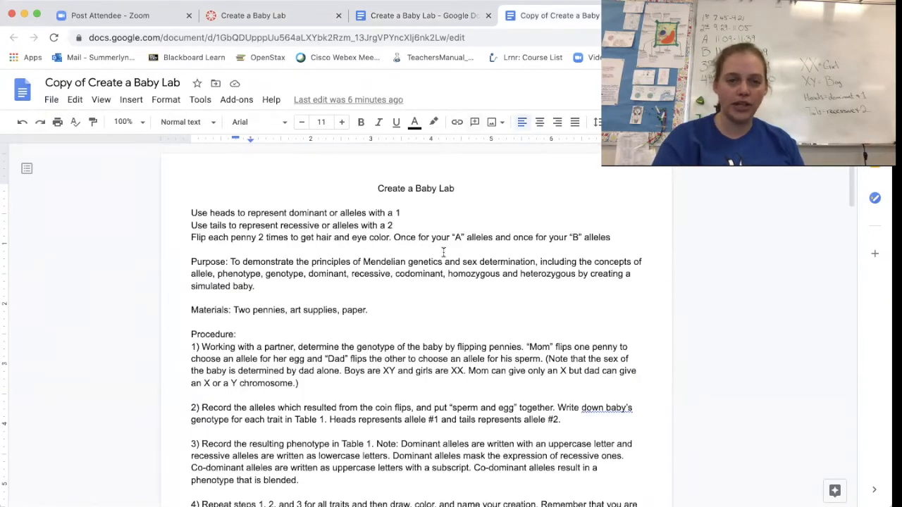
pyautogui.moveTo(422, 216)
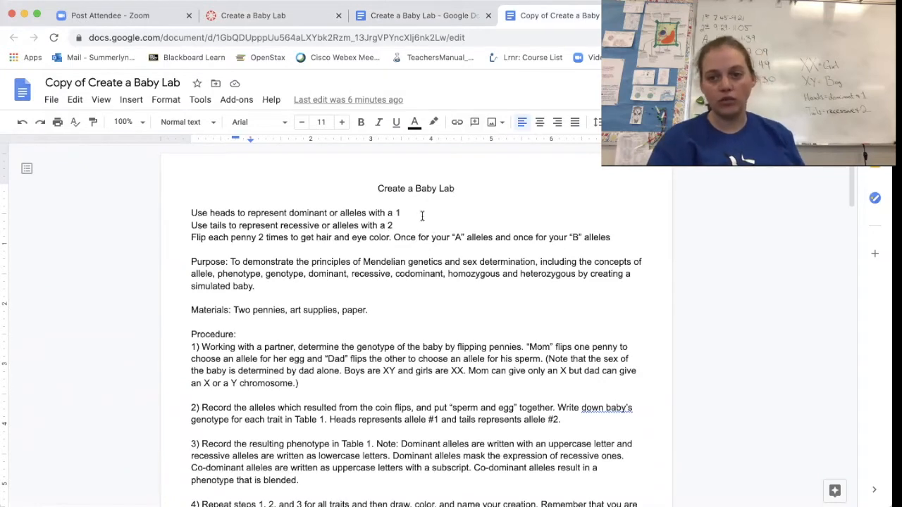
pyautogui.scroll(-3)
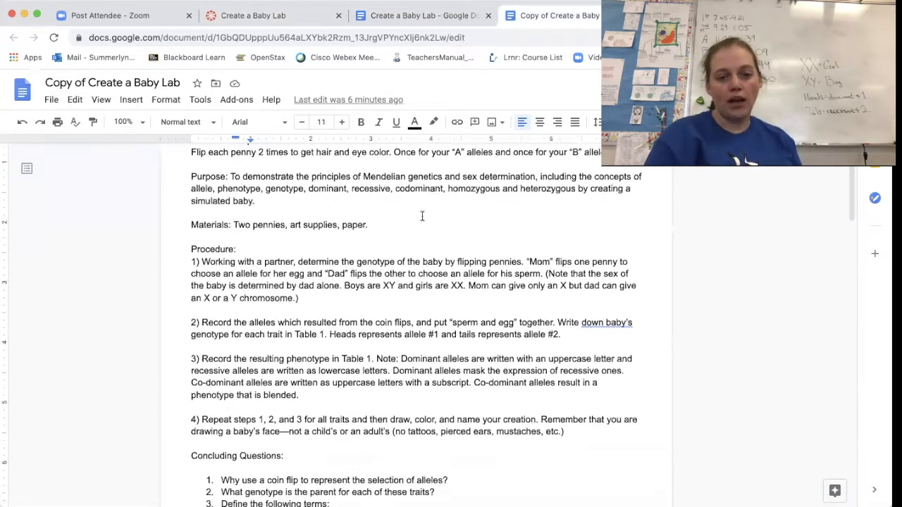
pyautogui.scroll(-3)
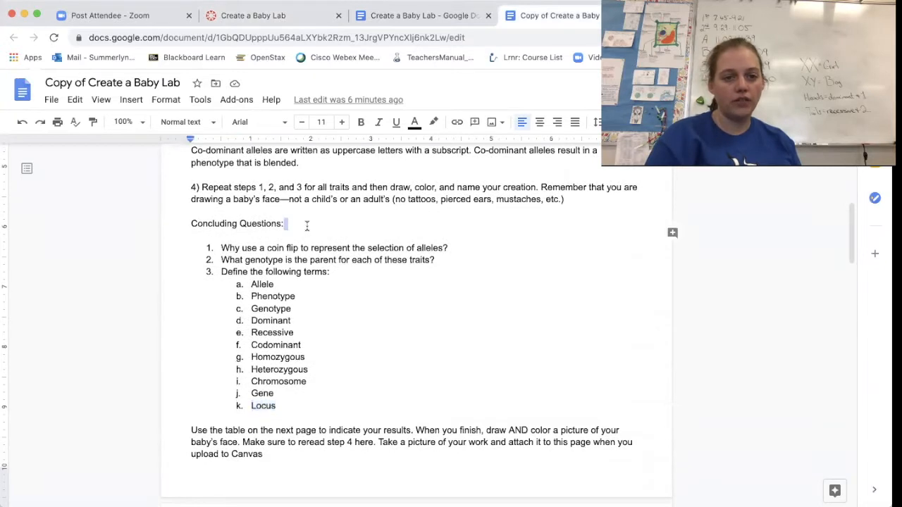
pyautogui.scroll(-3)
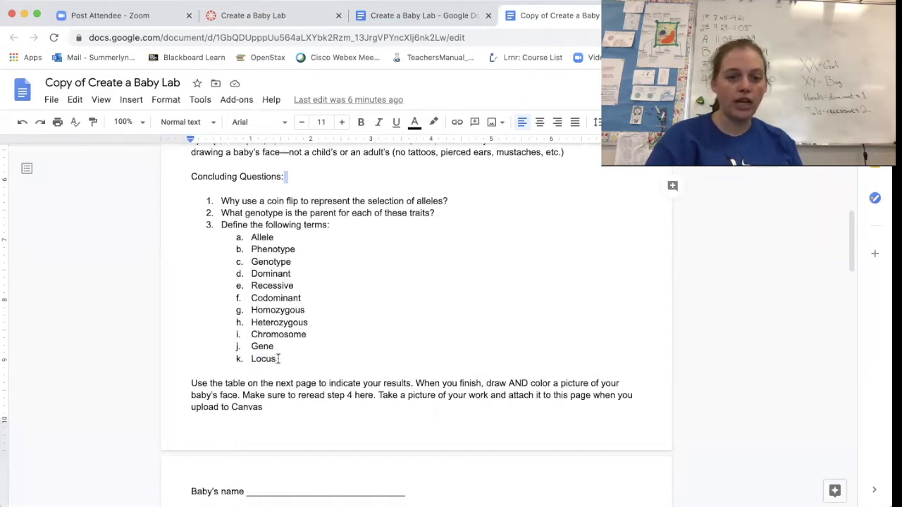
pyautogui.doubleClick(263, 359)
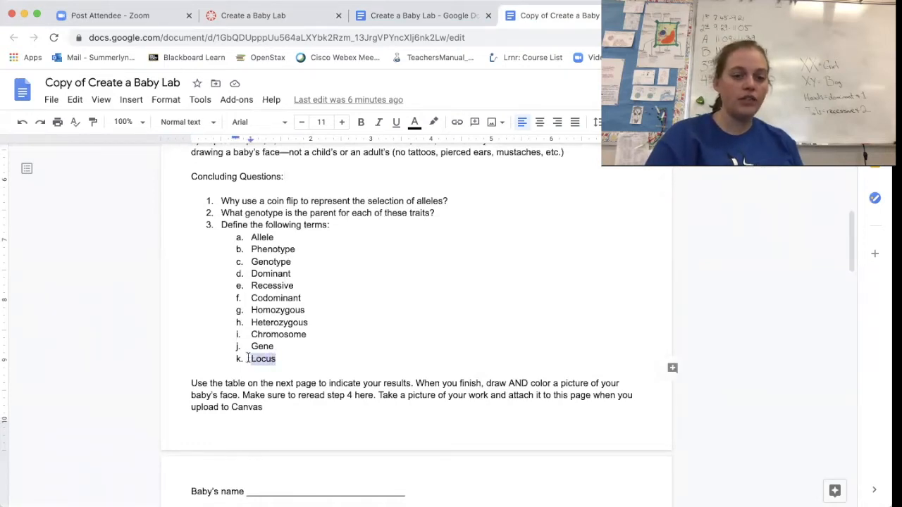
pyautogui.doubleClick(262, 359)
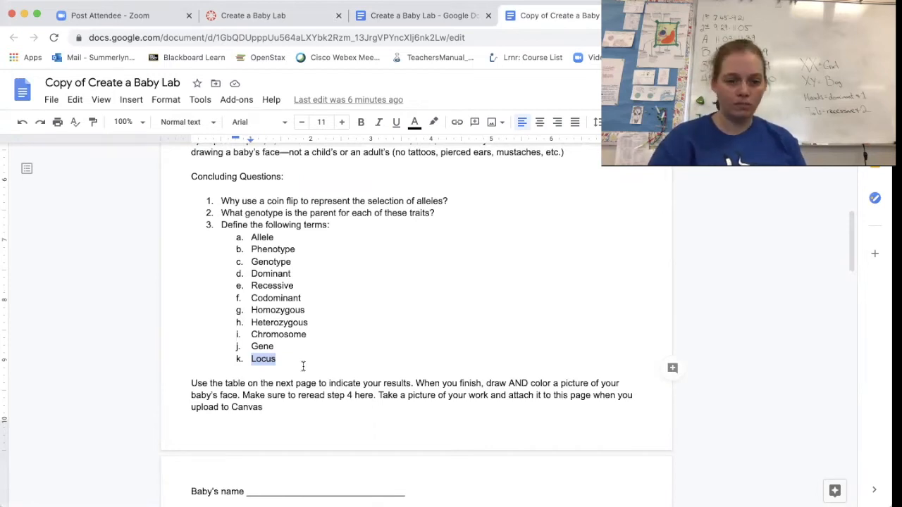
pyautogui.scroll(-3)
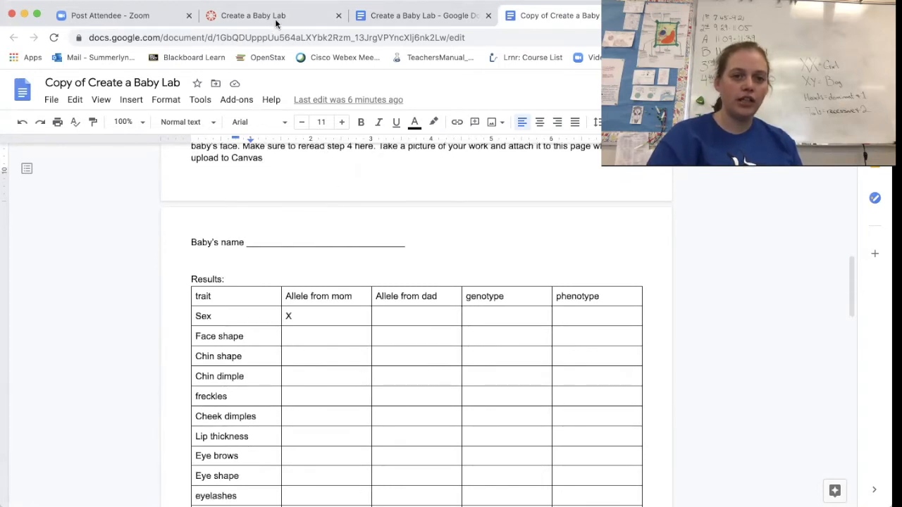
# Step: Switch to the Baby Lab page and scroll to the Genotype/Phenotype Reference Sheet
pyautogui.click(253, 15)
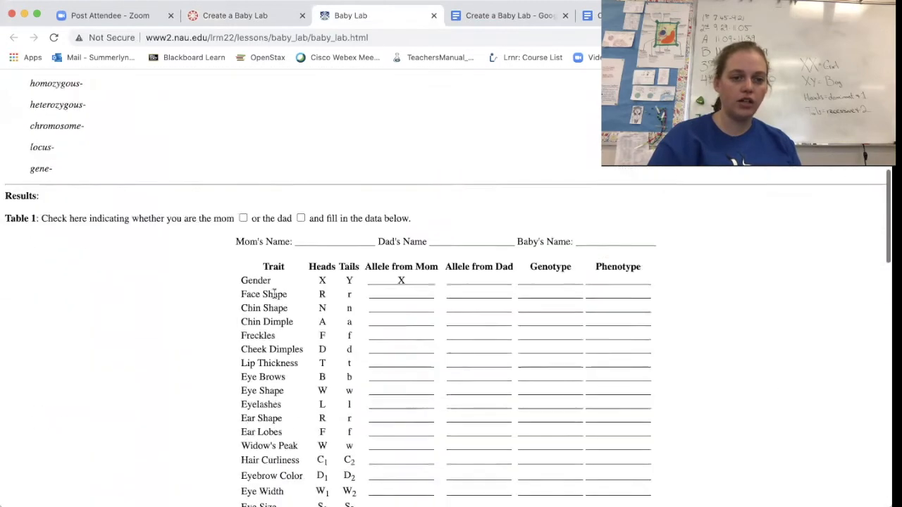
pyautogui.scroll(-3)
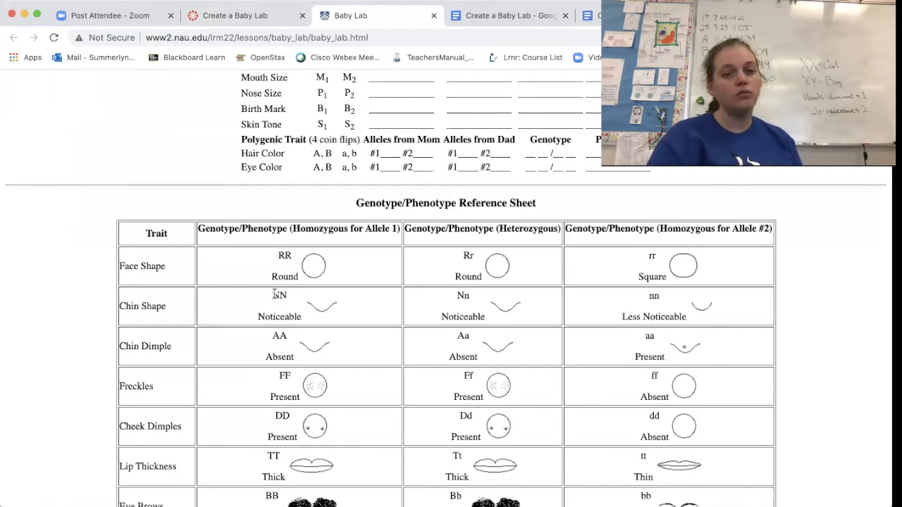
pyautogui.scroll(-3)
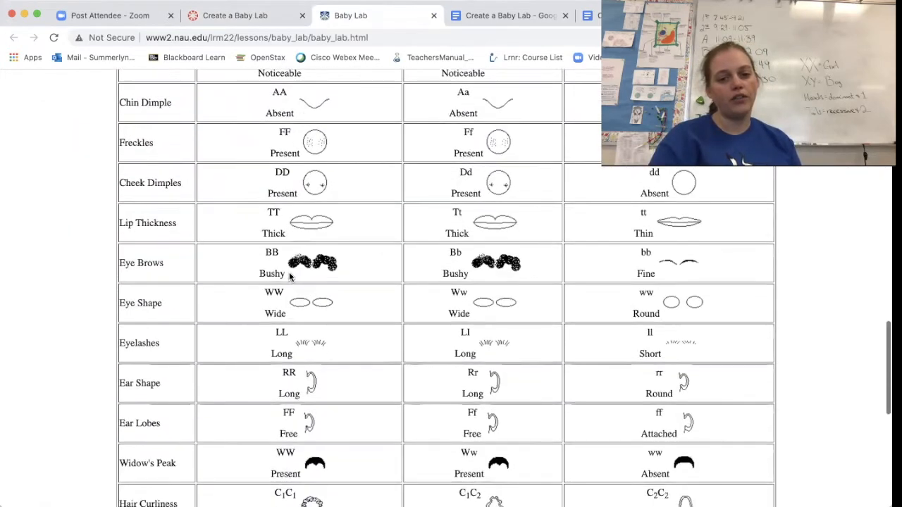
pyautogui.scroll(3)
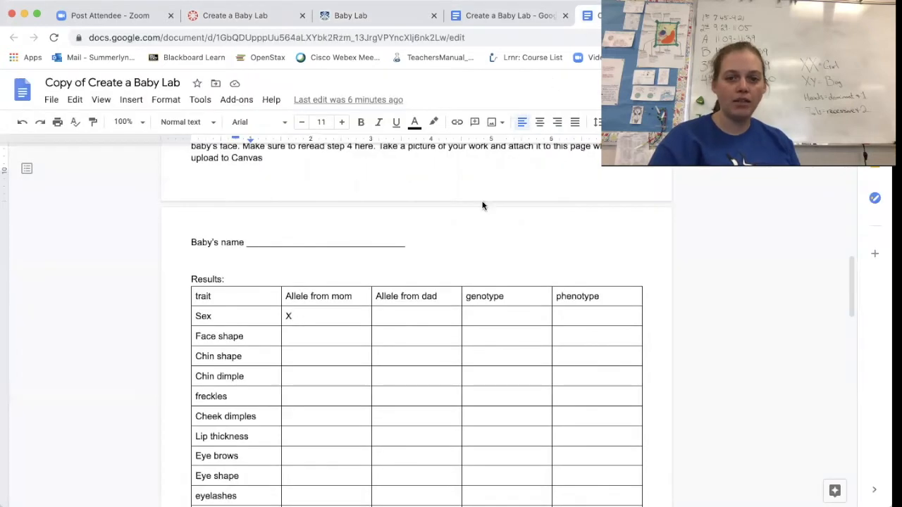
pyautogui.scroll(-3)
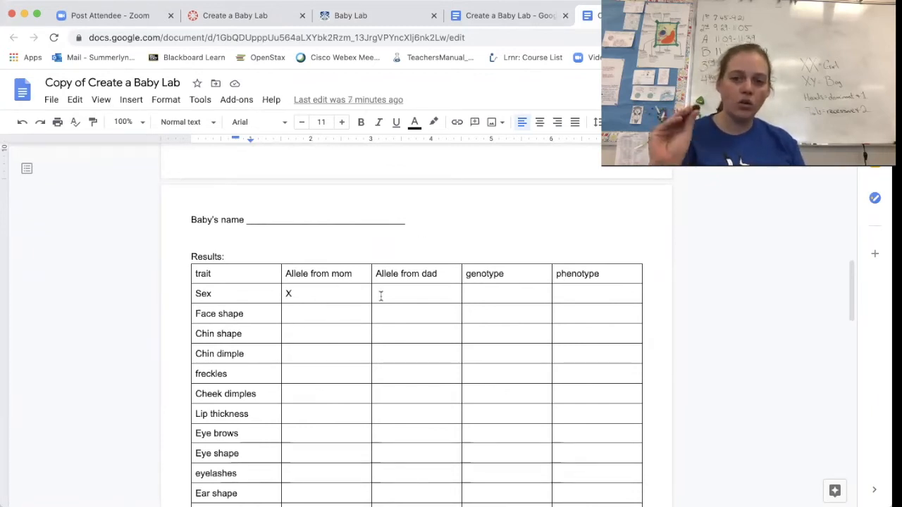
pyautogui.click(350, 16)
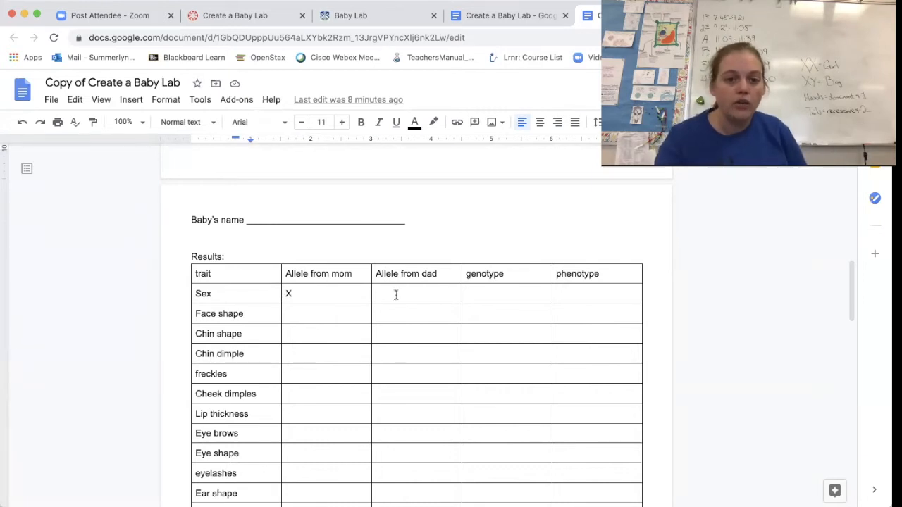
pyautogui.click(396, 293)
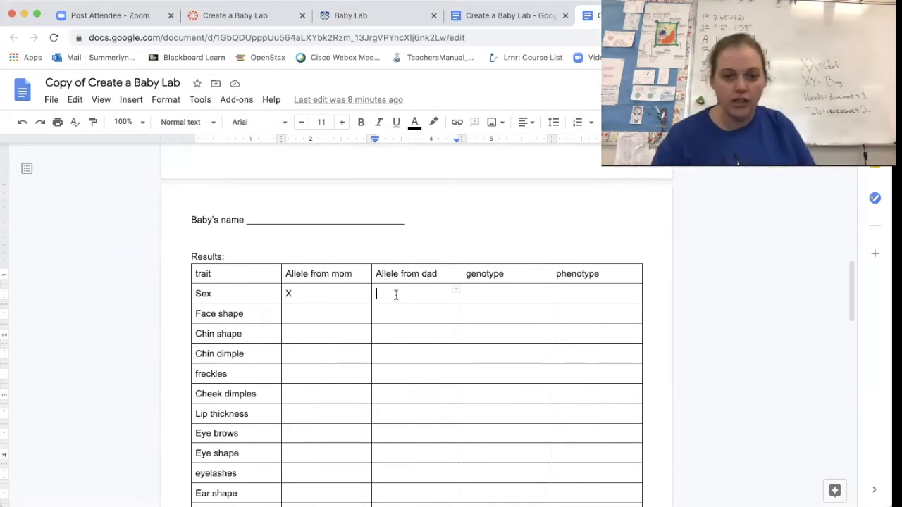
# Step: Enter Y for dad's allele, XY genotype and boy phenotype in the Sex row
pyautogui.write('Y')
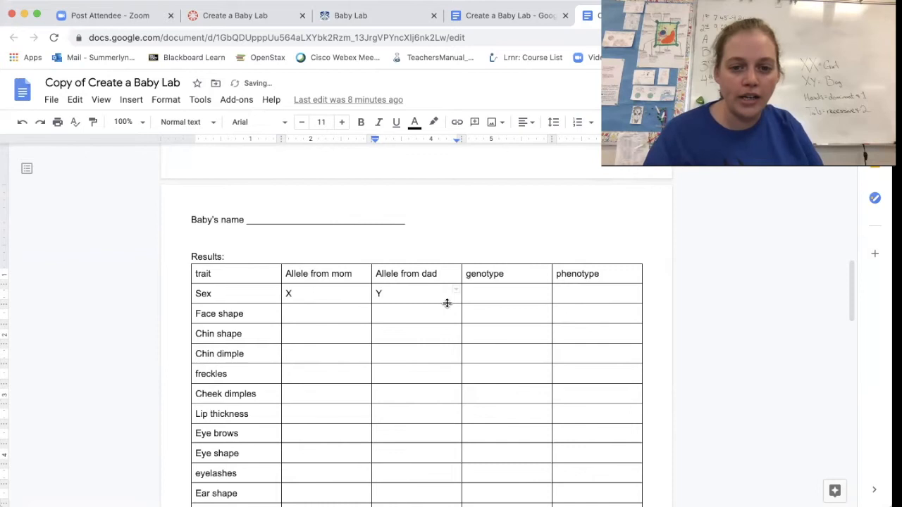
pyautogui.click(485, 293)
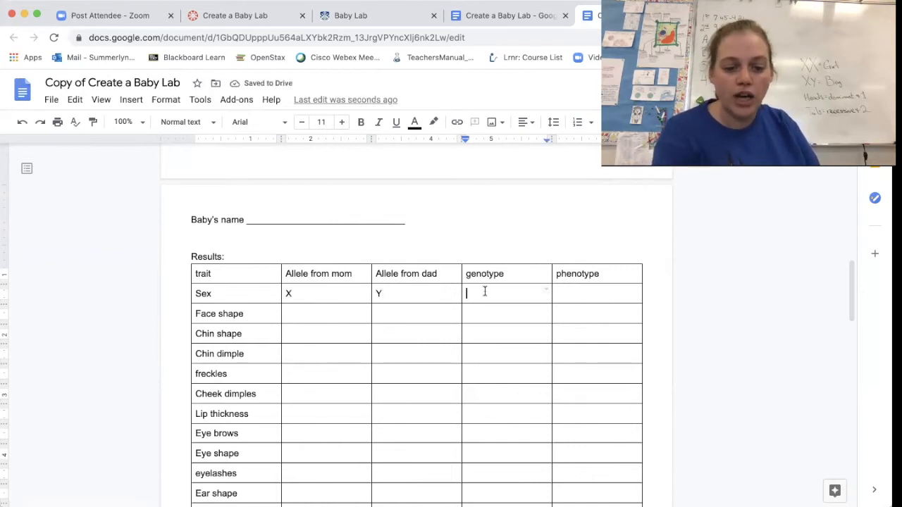
pyautogui.write('XY')
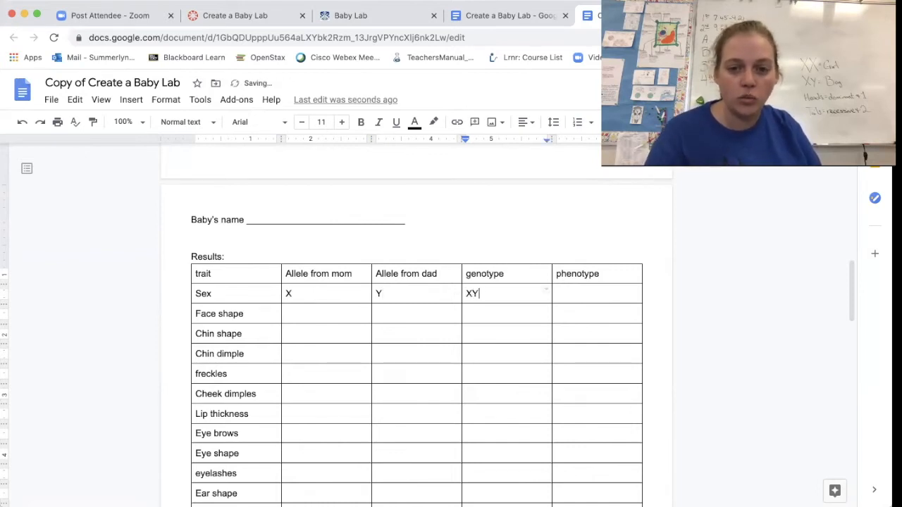
pyautogui.write('b')
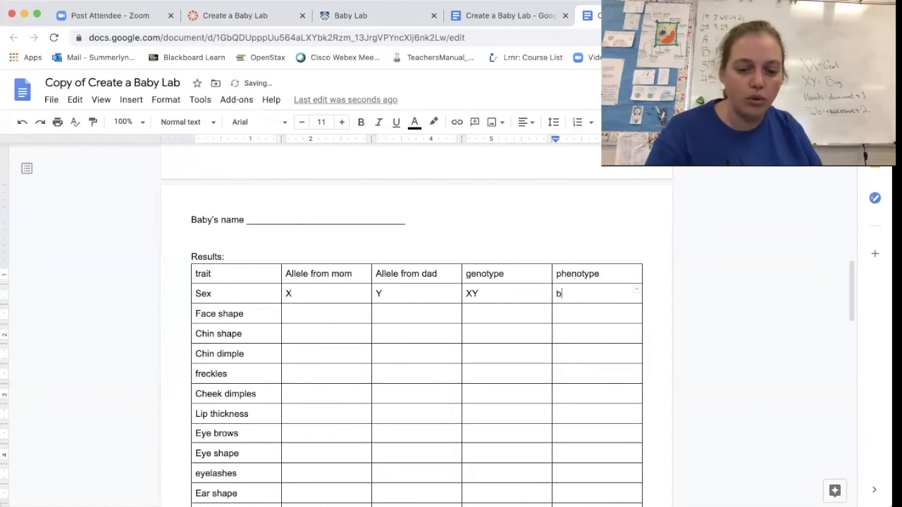
pyautogui.write('oy')
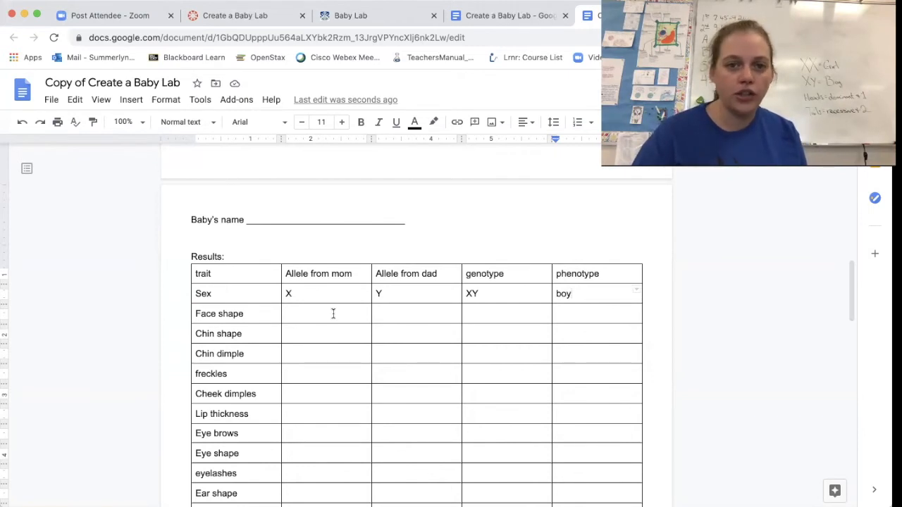
pyautogui.click(350, 16)
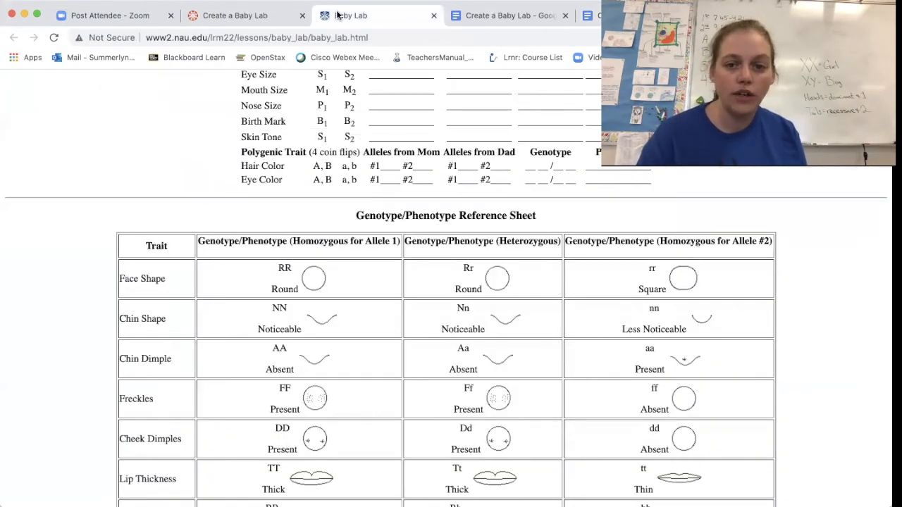
pyautogui.moveTo(147, 299)
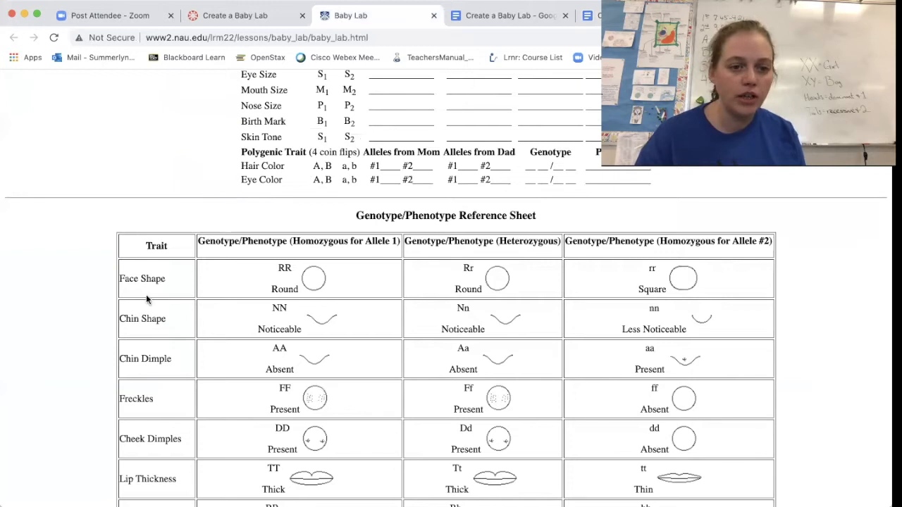
pyautogui.moveTo(284, 278)
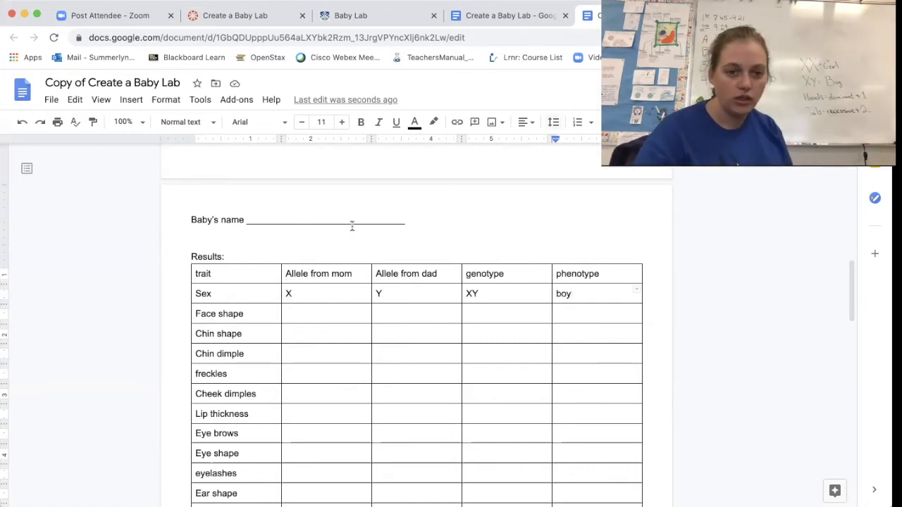
# Step: Enter Face shape alleles r and R and genotype Rr
pyautogui.click(301, 313)
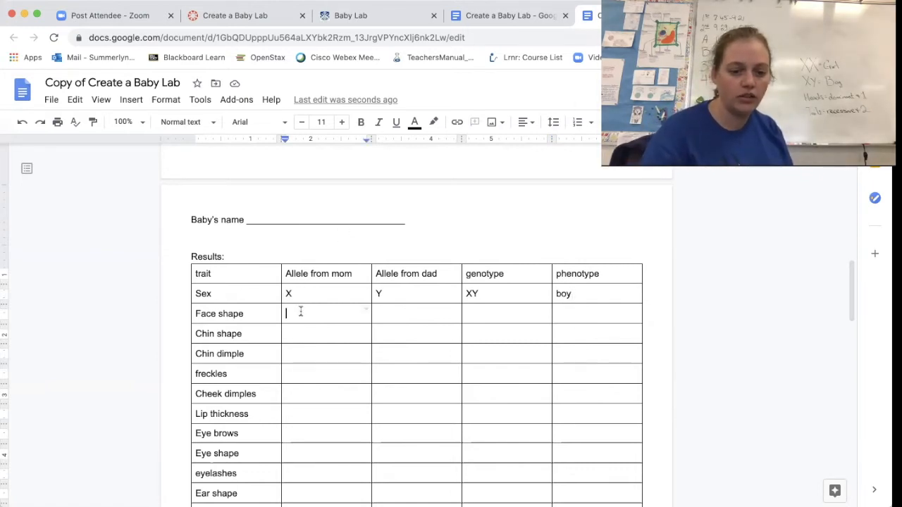
pyautogui.write('r')
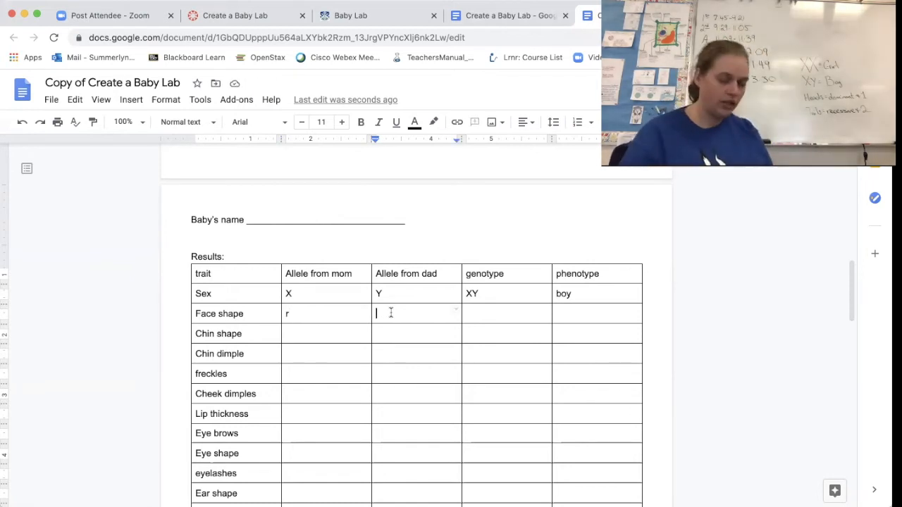
pyautogui.write('R')
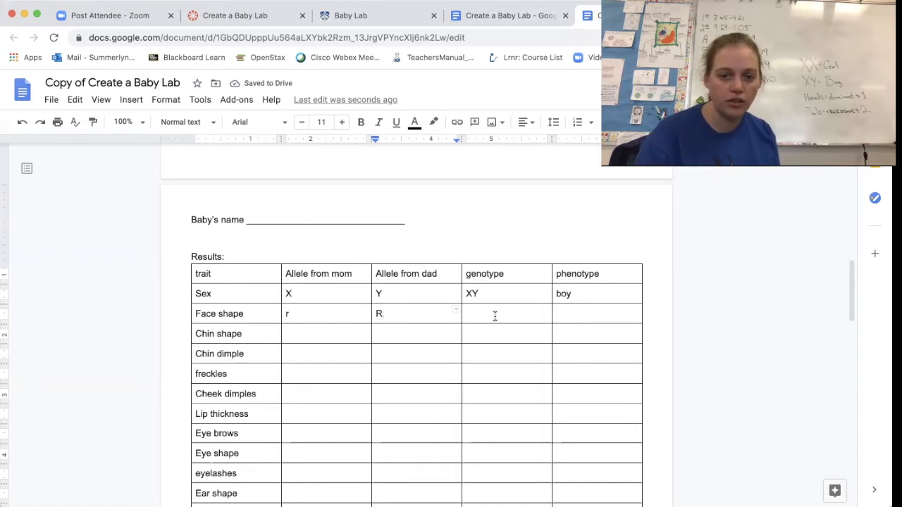
pyautogui.write('R')
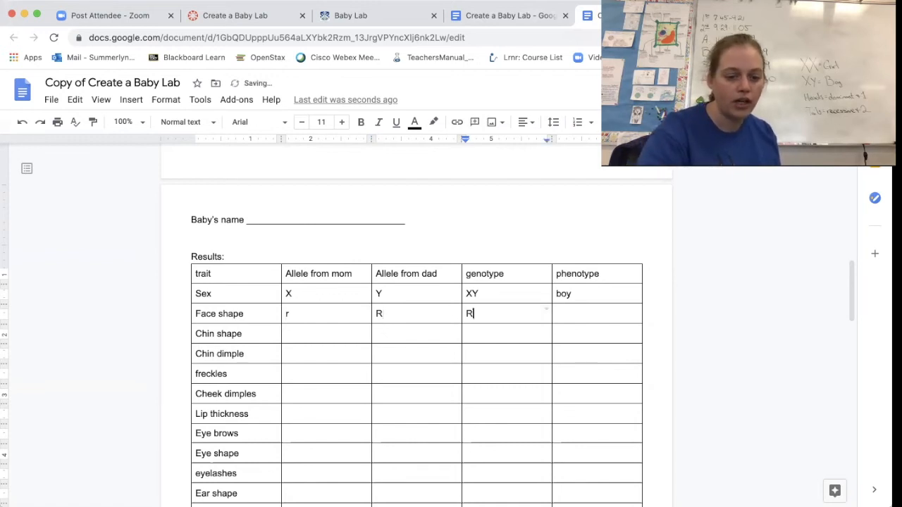
# Step: Check the reference sheet and enter round as the Face shape phenotype
pyautogui.click(575, 315)
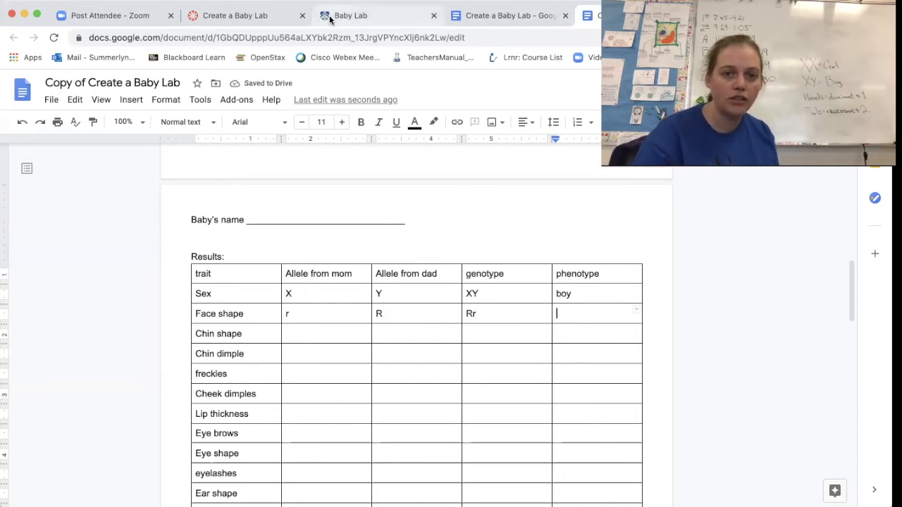
pyautogui.click(351, 15)
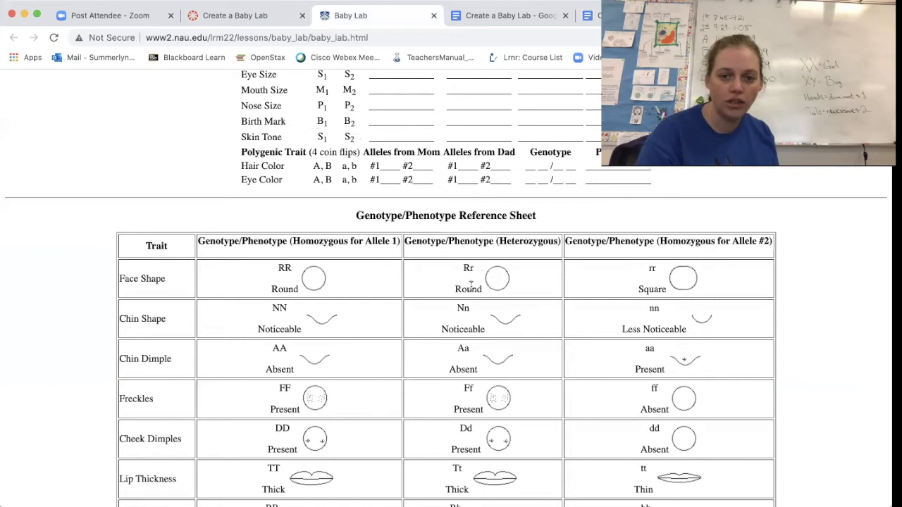
pyautogui.click(507, 16)
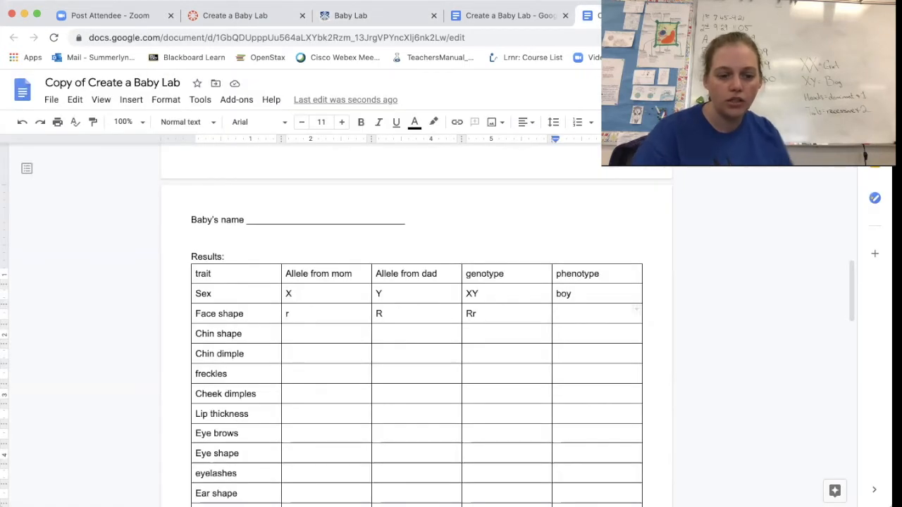
pyautogui.write('round')
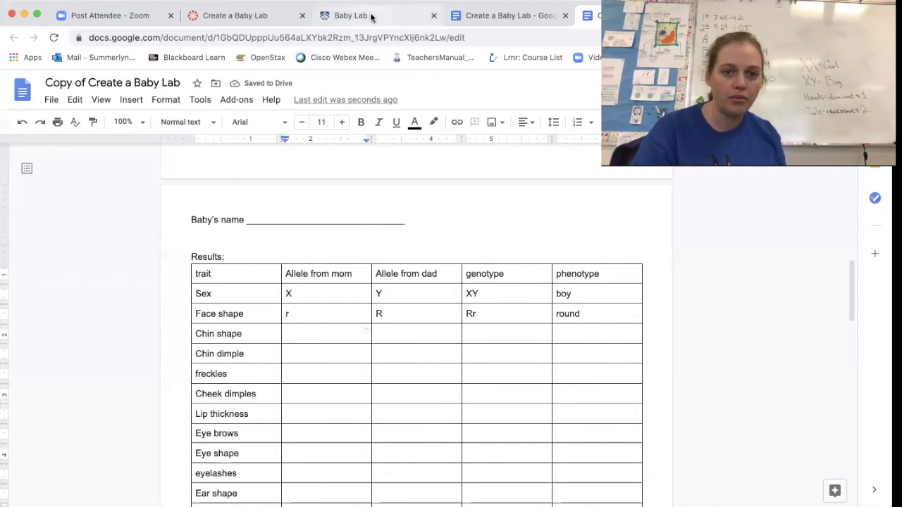
pyautogui.click(351, 16)
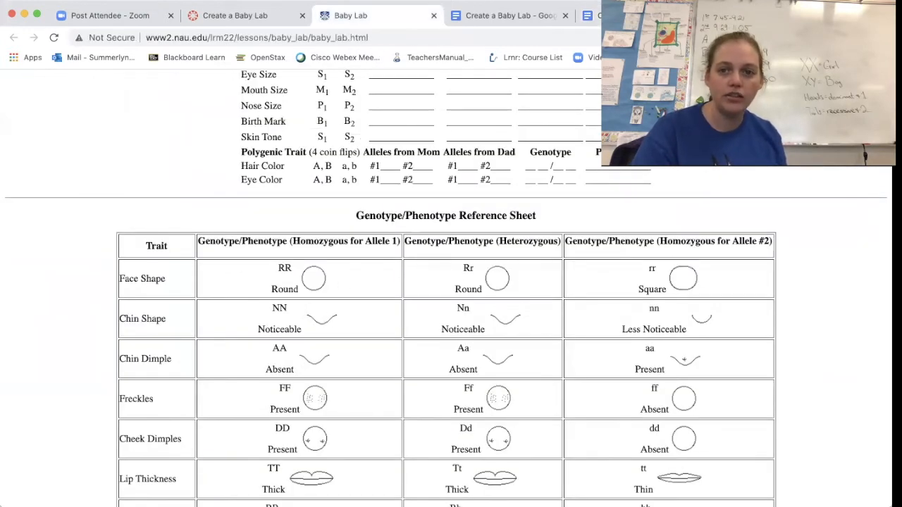
pyautogui.click(507, 16)
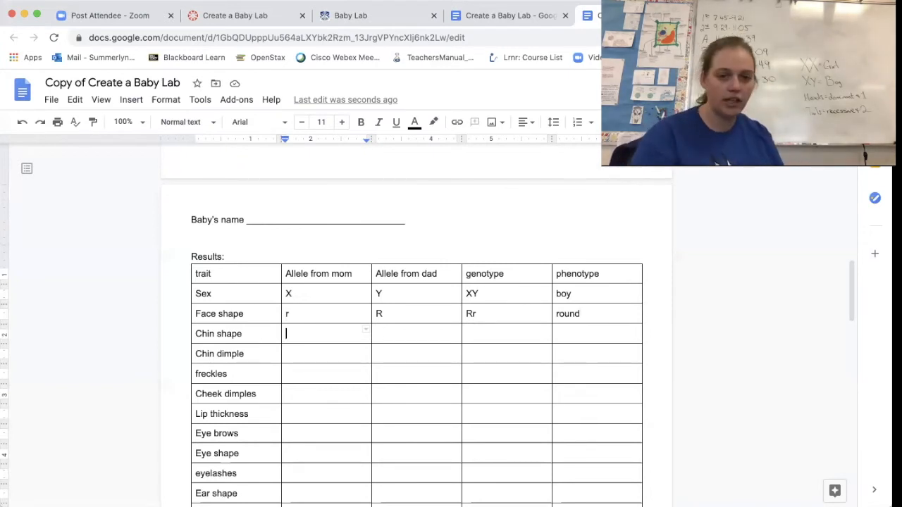
# Step: Enter Chin shape alleles n and N, genotype Nn, and phenotype Noticeable after checking the reference
pyautogui.write('n')
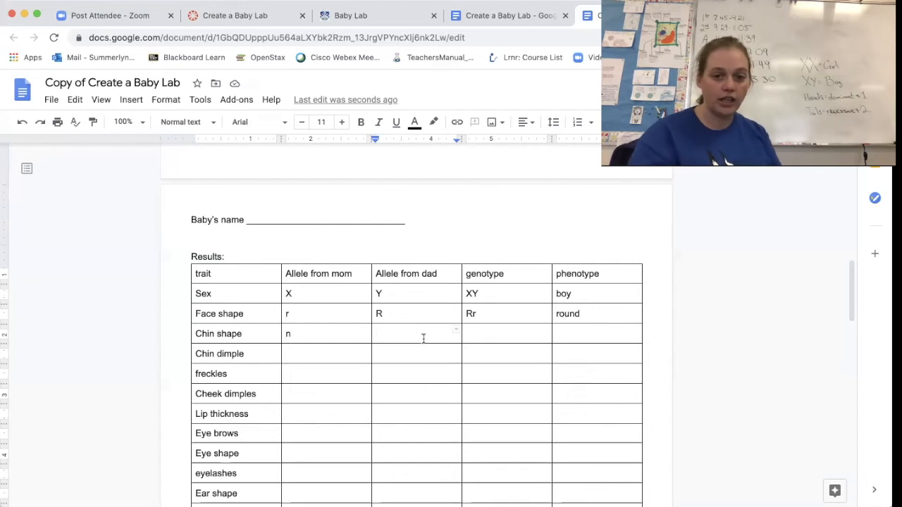
pyautogui.write('N')
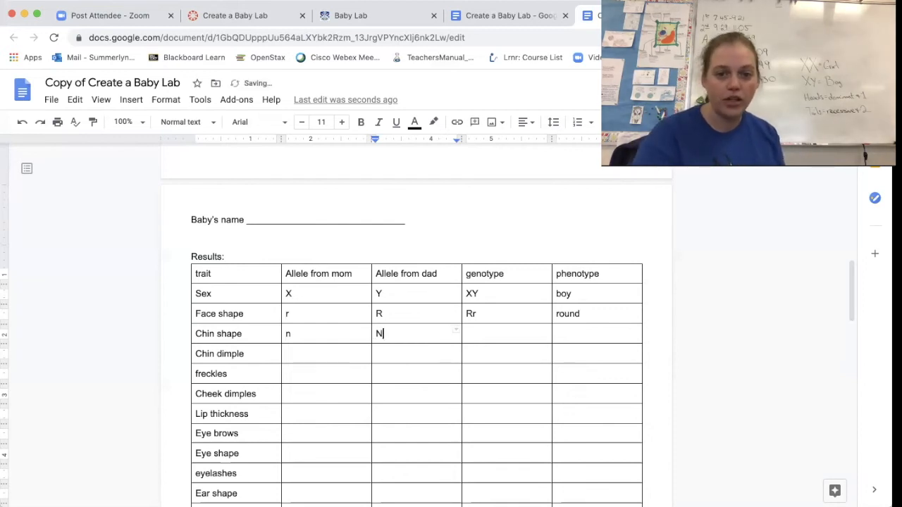
pyautogui.write('Nn')
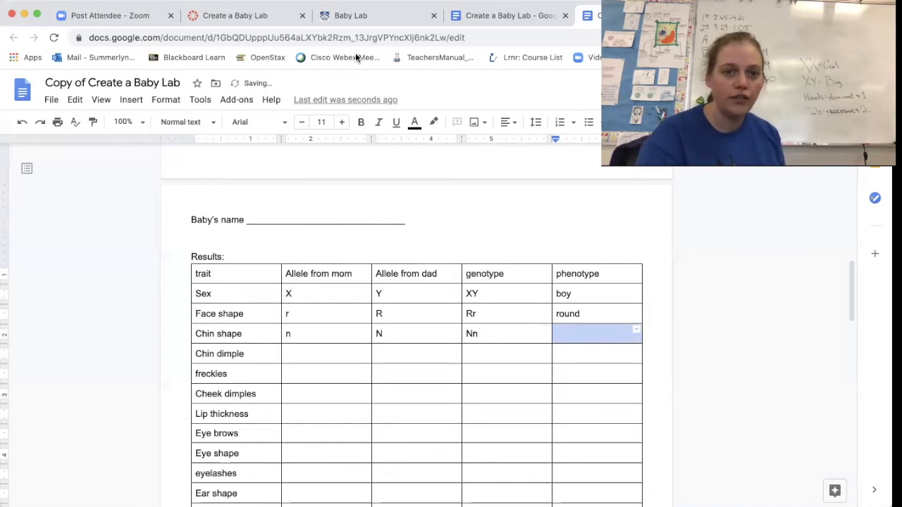
pyautogui.click(352, 15)
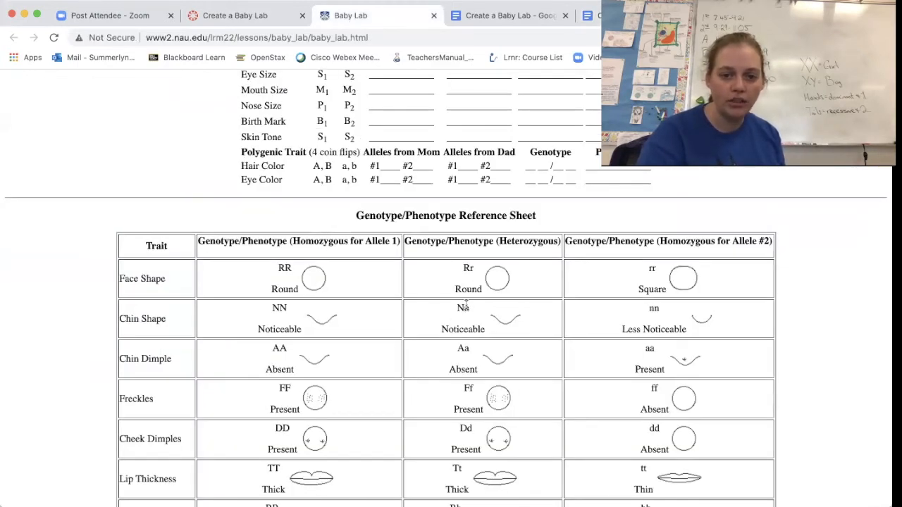
pyautogui.click(510, 16)
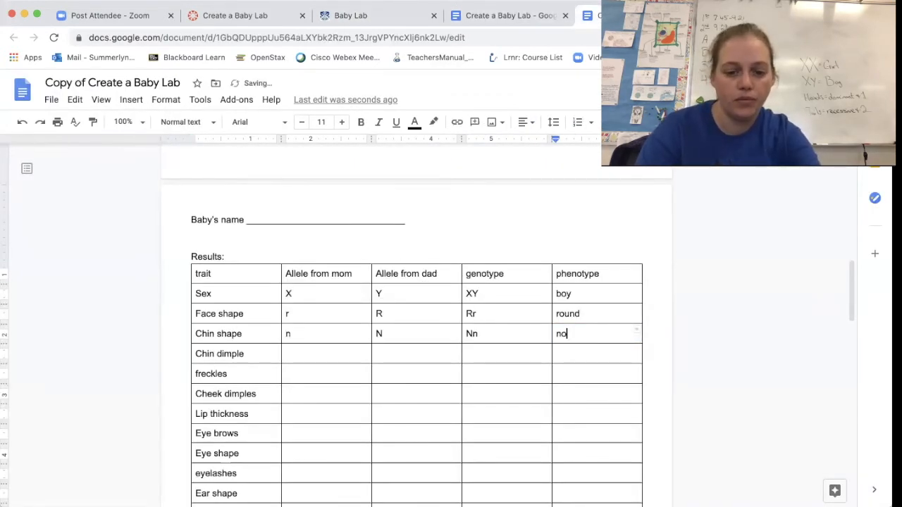
pyautogui.write('Noticeable')
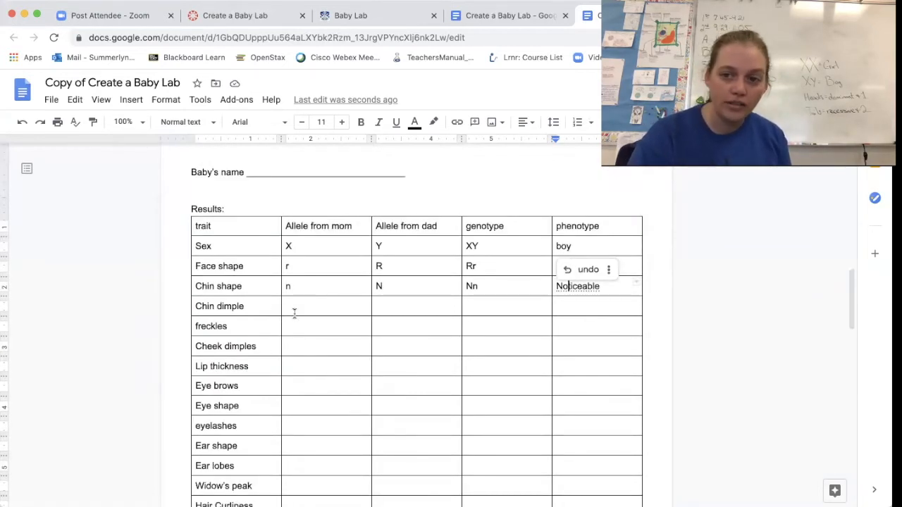
pyautogui.scroll(-3)
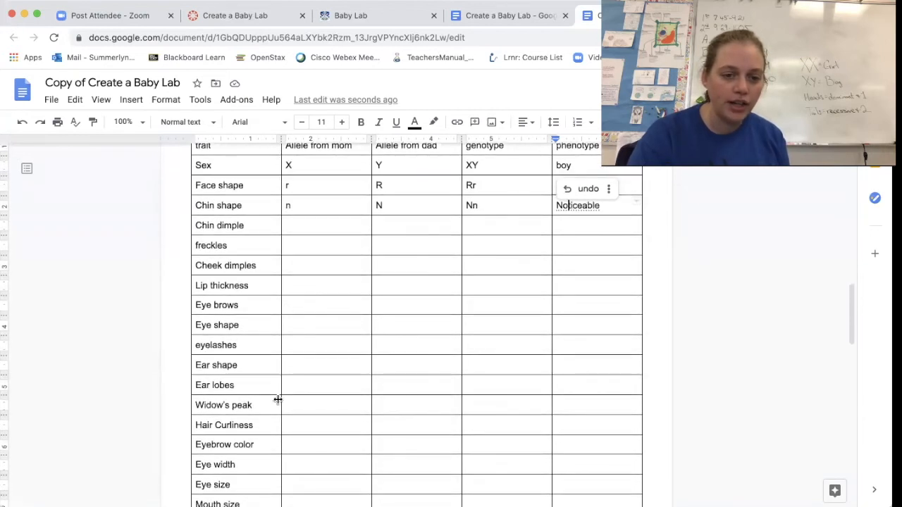
pyautogui.moveTo(300, 413)
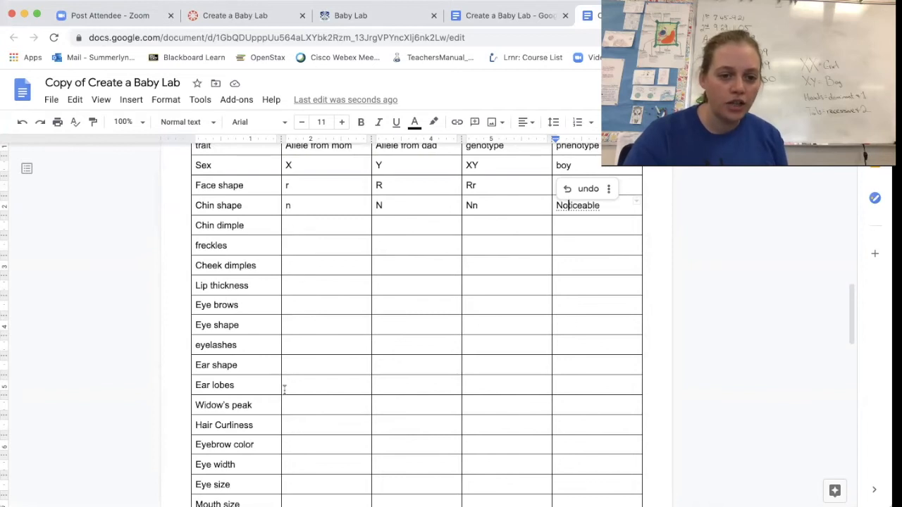
pyautogui.moveTo(285, 423)
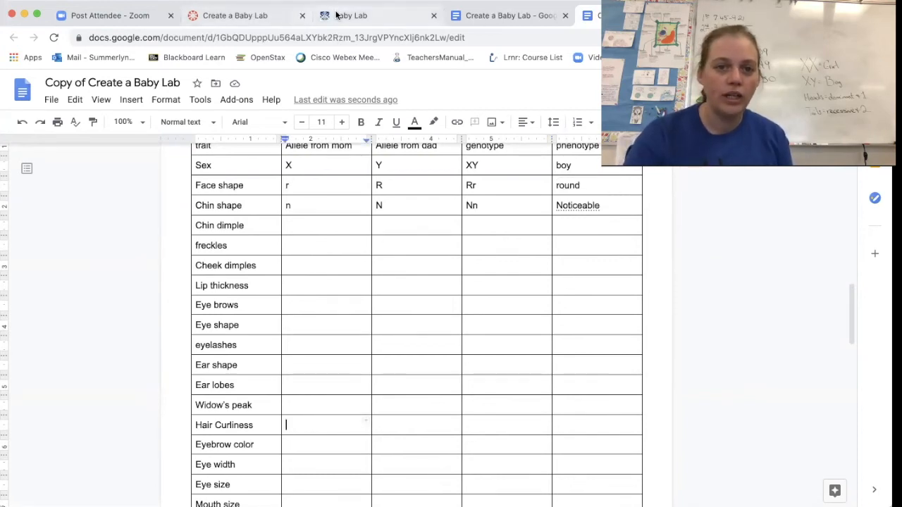
# Step: Scroll the Baby Lab reference sheet past Hair Curliness down to Mouth and Nose size
pyautogui.click(350, 15)
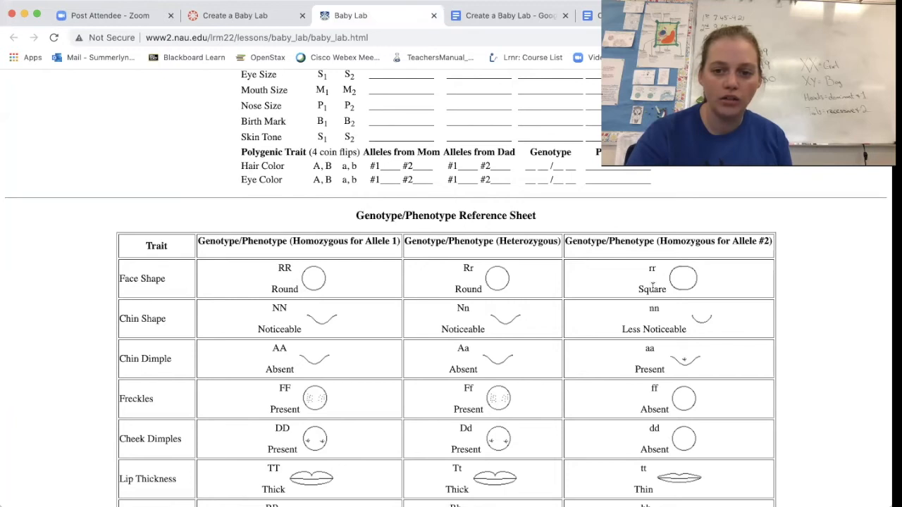
pyautogui.moveTo(641, 323)
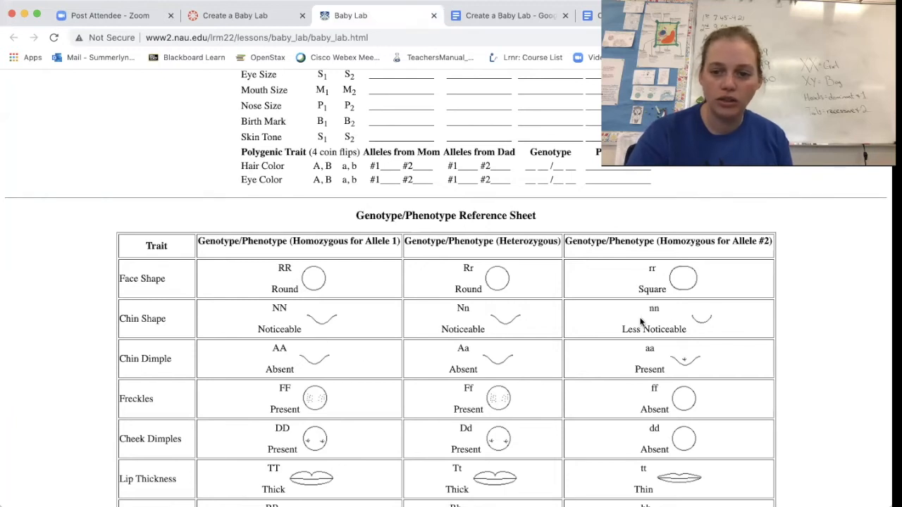
pyautogui.scroll(-3)
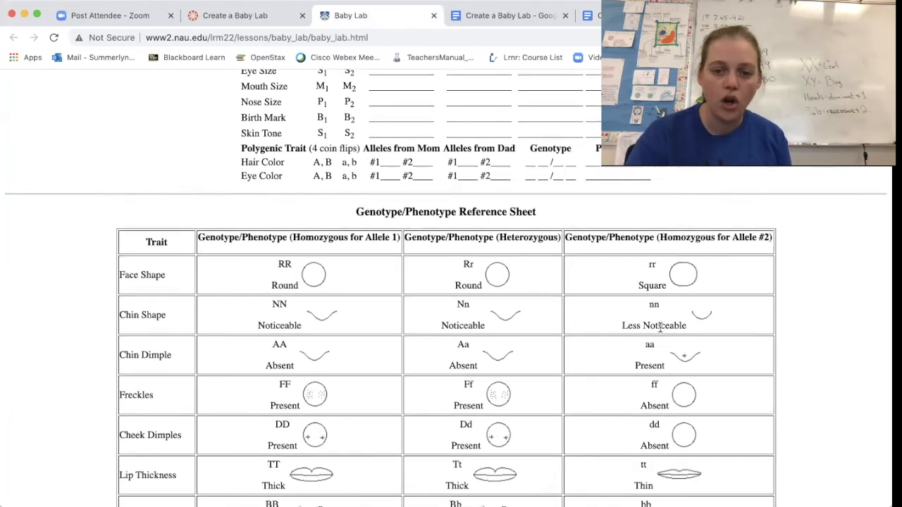
pyautogui.scroll(-3)
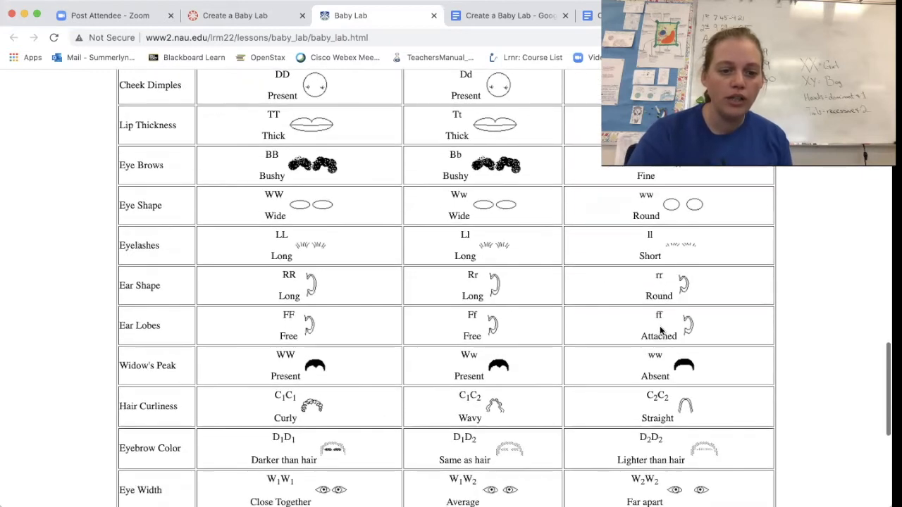
pyautogui.moveTo(640, 414)
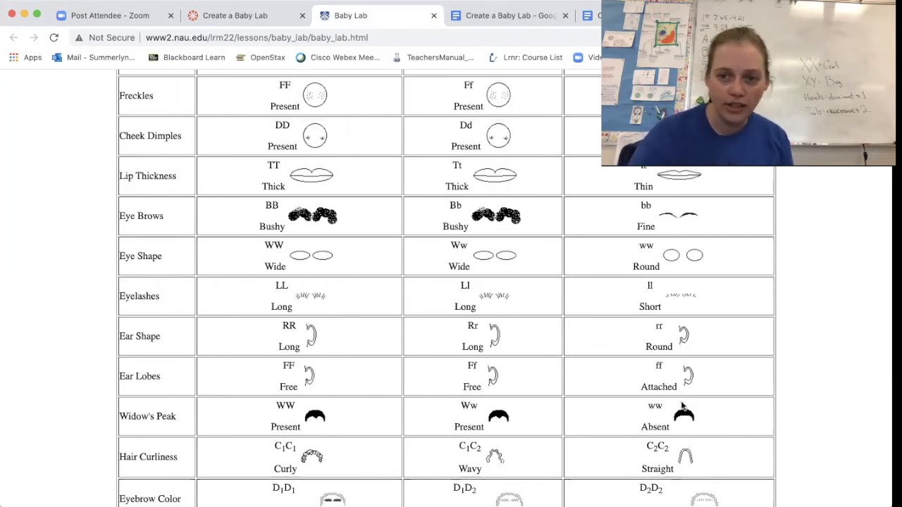
pyautogui.scroll(-3)
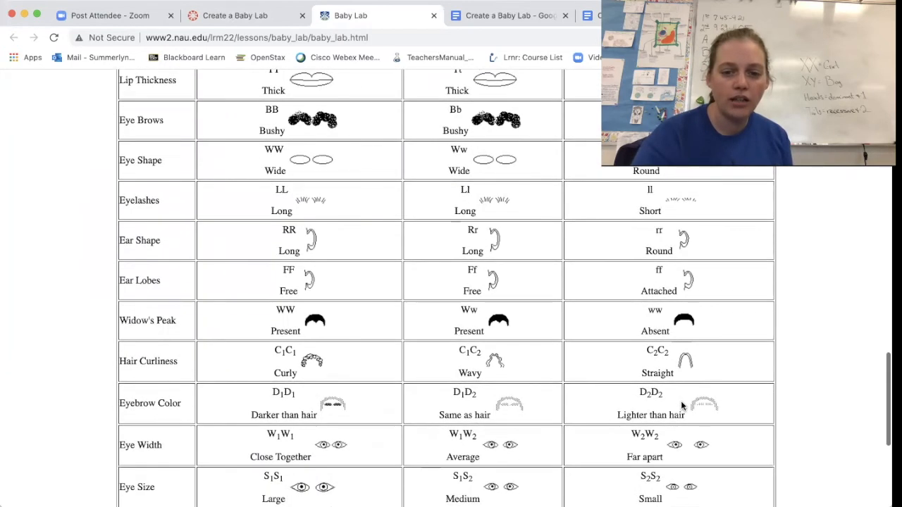
pyautogui.scroll(-3)
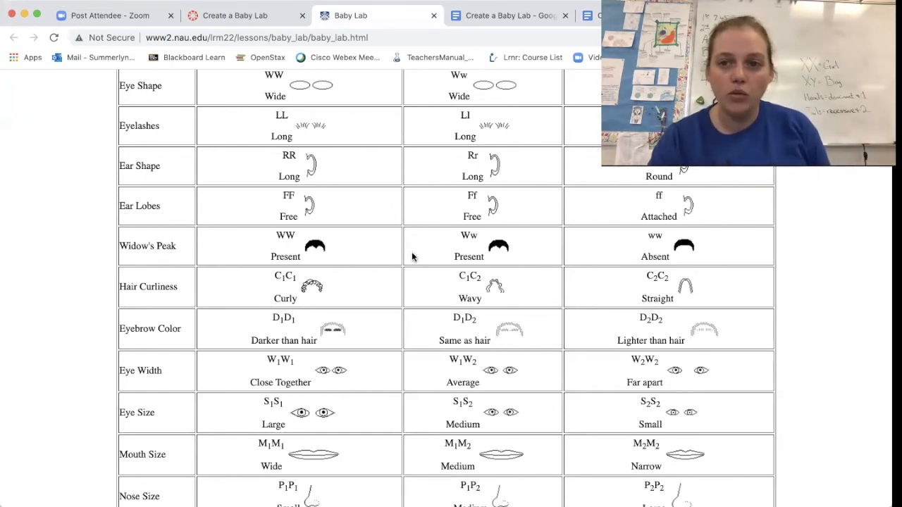
# Step: Enter C1, C1, genotype C1C1 and phenotype curly for Hair Curliness
pyautogui.click(507, 15)
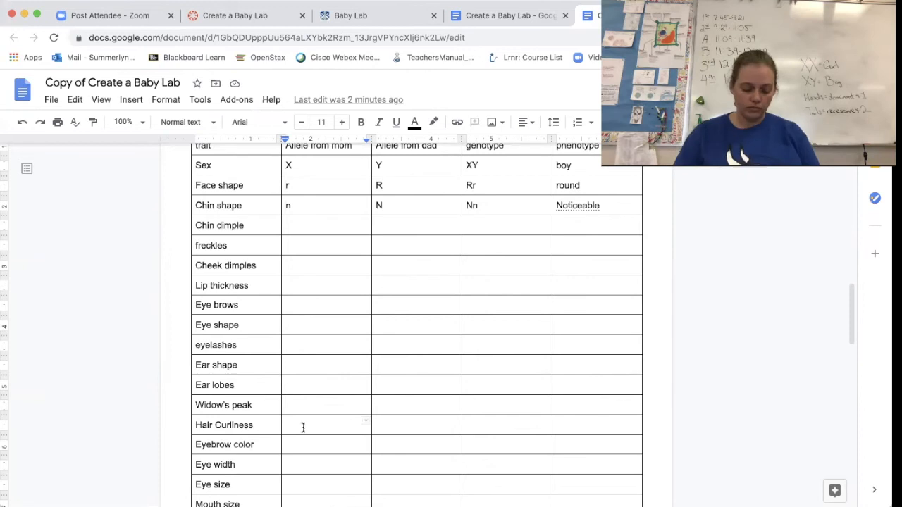
pyautogui.write('C1')
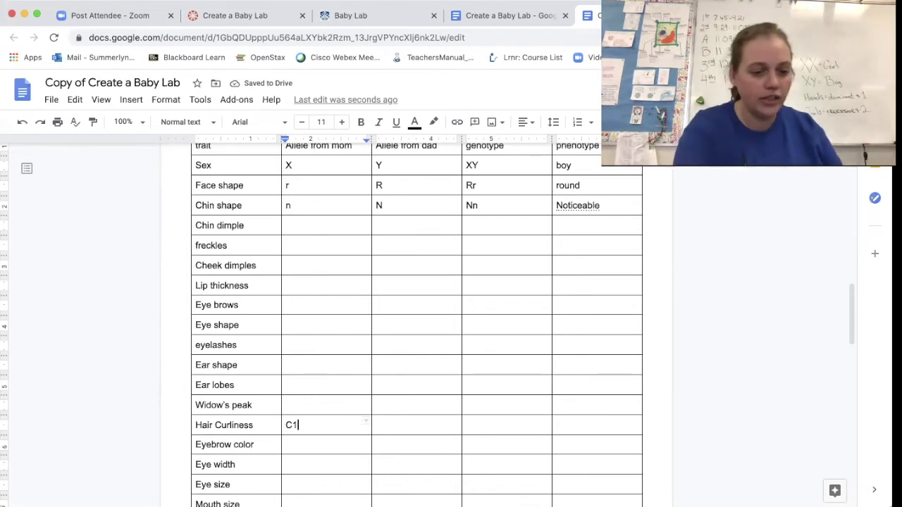
pyautogui.write('C1')
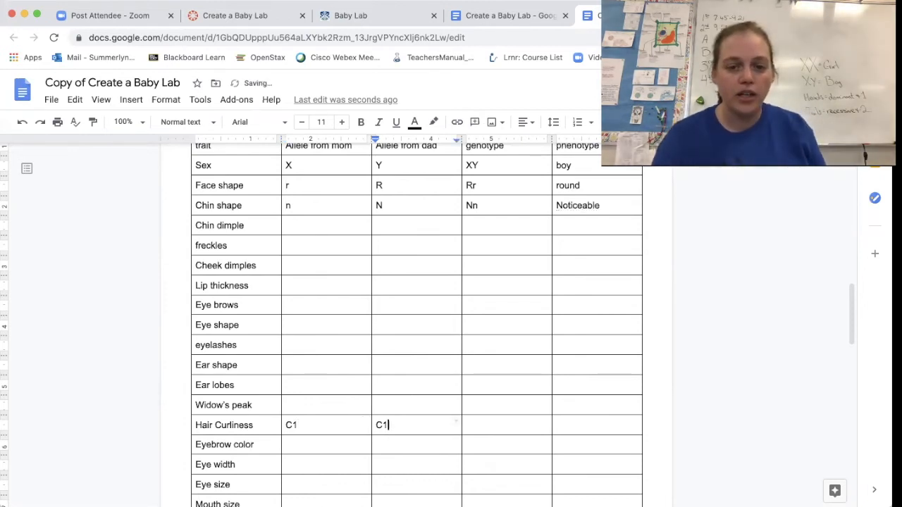
pyautogui.write('C1C1')
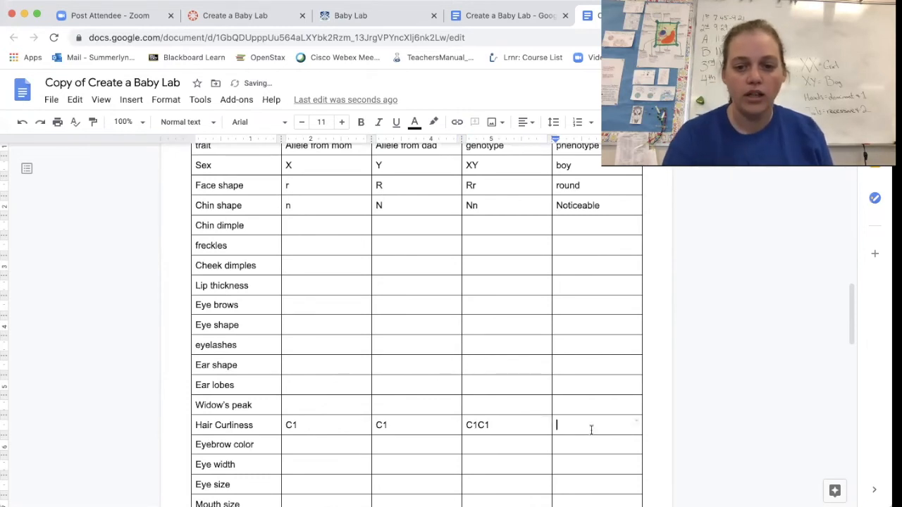
pyautogui.click(350, 16)
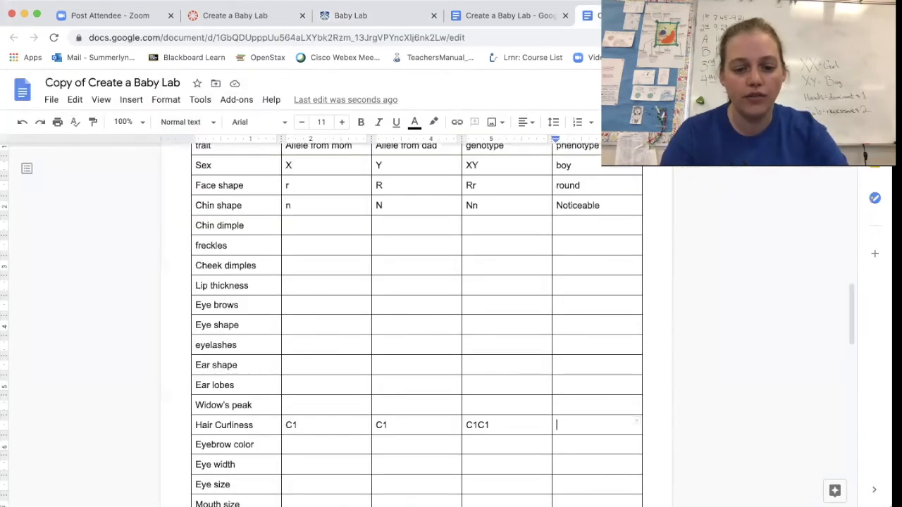
pyautogui.write('curly')
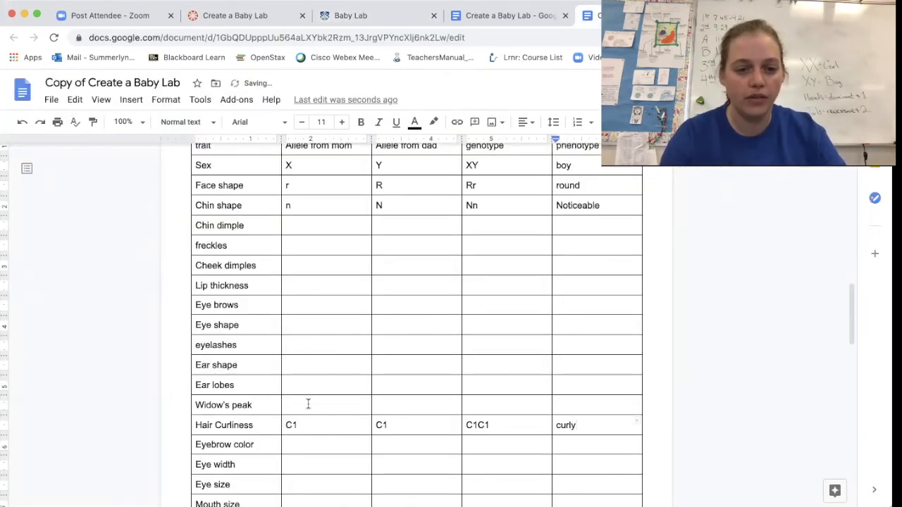
pyautogui.click(300, 444)
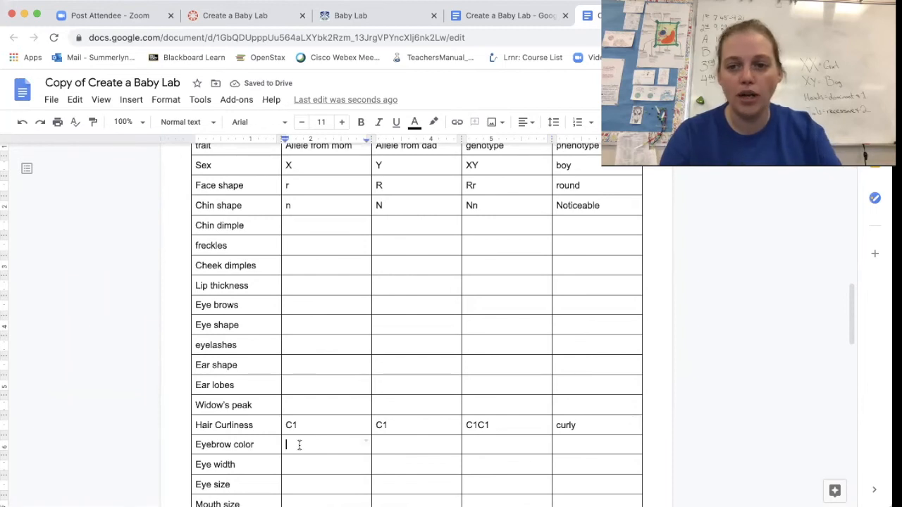
# Step: Enter D1, D2, genotype D1D2 and phenotype Same as hair for Eyebrow color
pyautogui.click(350, 16)
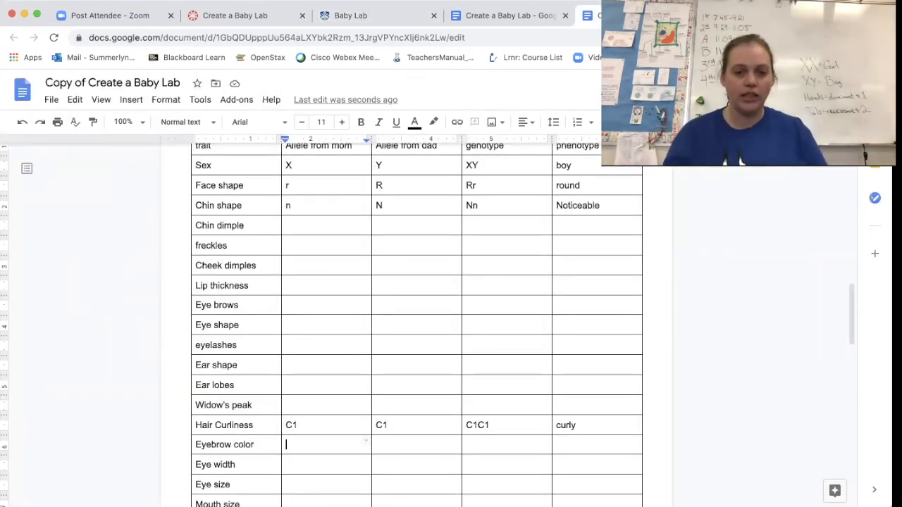
pyautogui.write('D1')
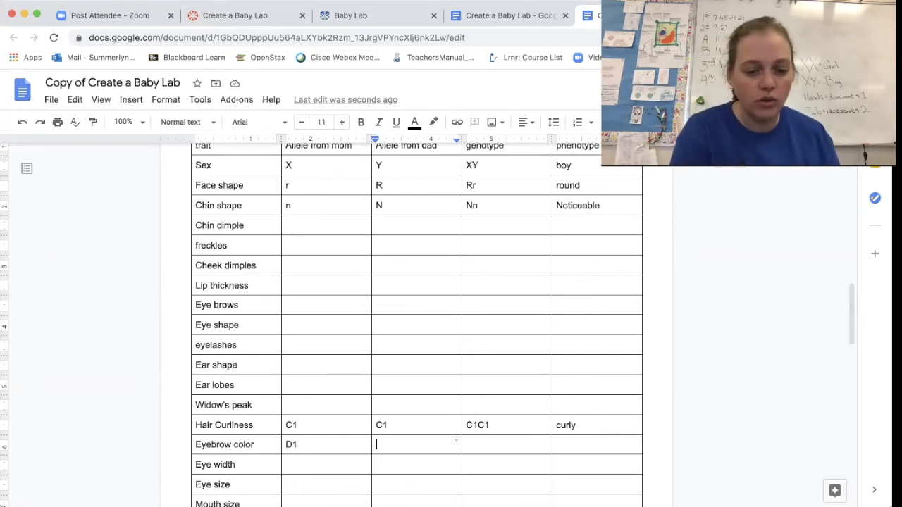
pyautogui.write('D2')
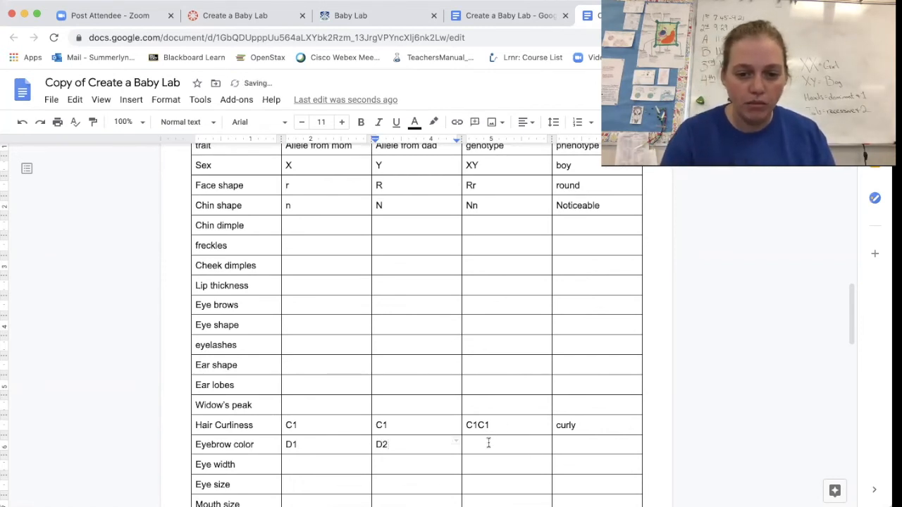
pyautogui.write('D1D2')
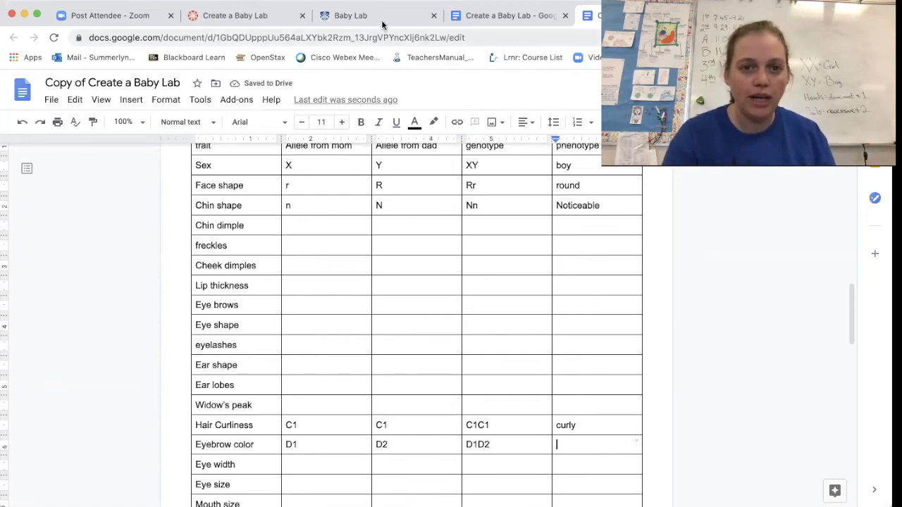
pyautogui.click(354, 14)
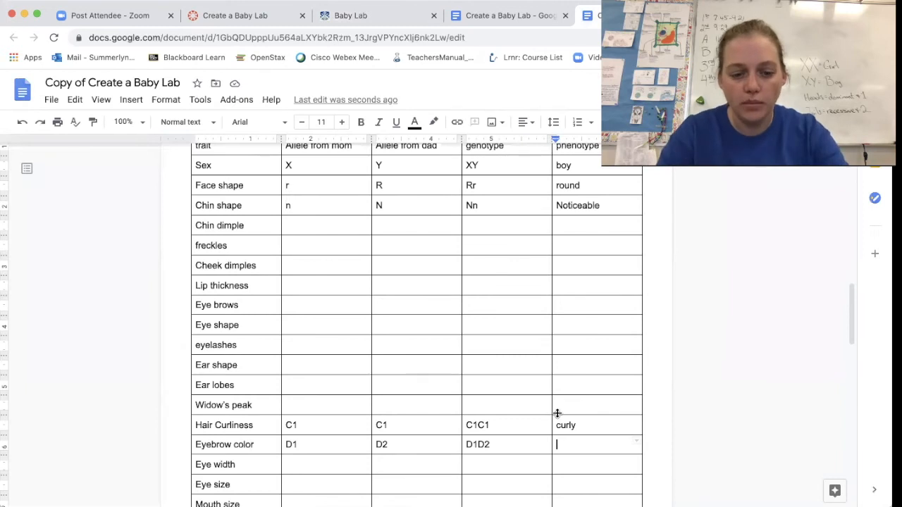
pyautogui.write('Same as hair')
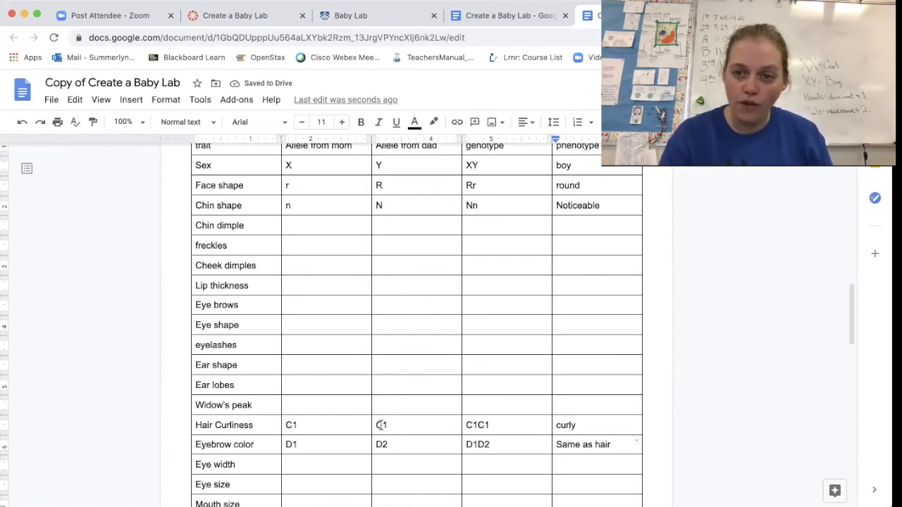
# Step: Scroll down to the unfilled Polygenic traits table for Hair color and Eye color
pyautogui.scroll(-3)
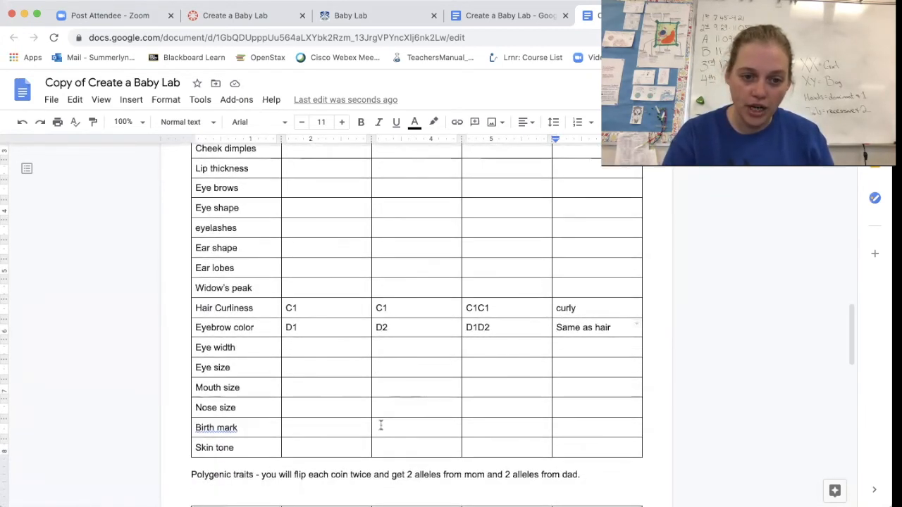
pyautogui.scroll(-3)
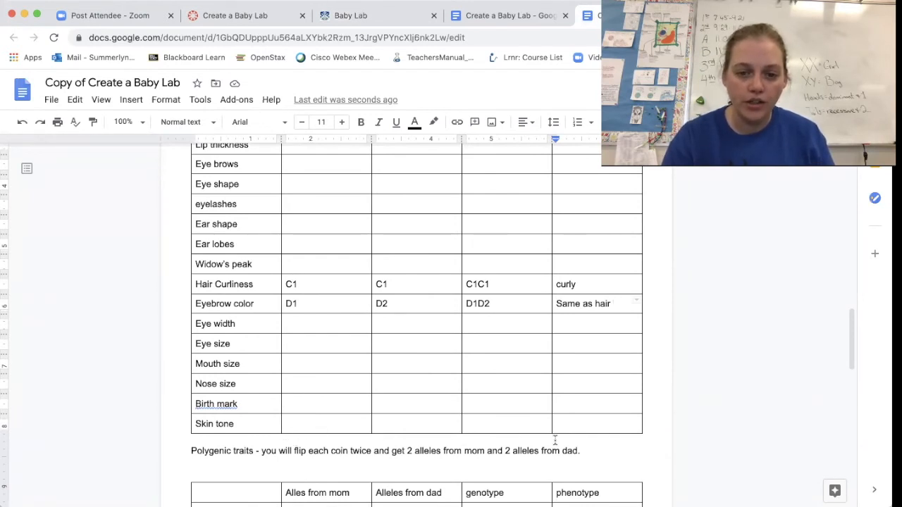
pyautogui.scroll(-3)
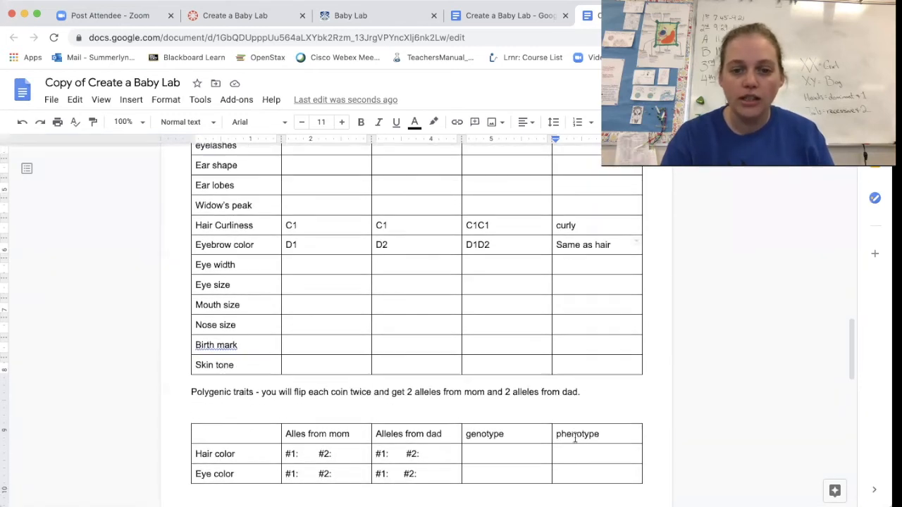
pyautogui.scroll(-3)
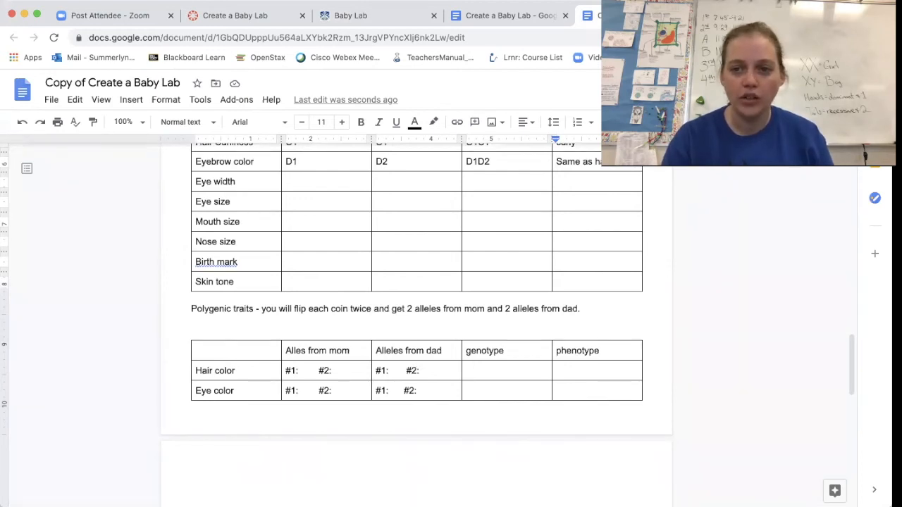
pyautogui.click(352, 16)
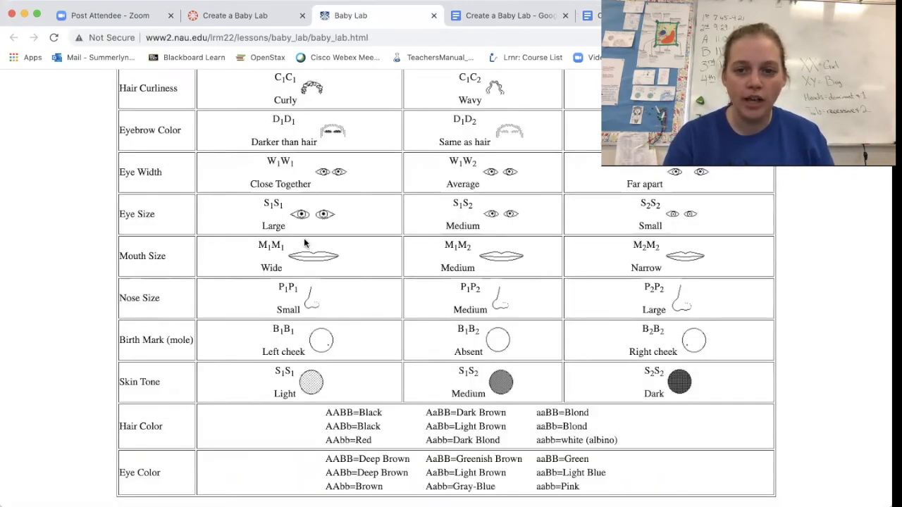
pyautogui.moveTo(190, 462)
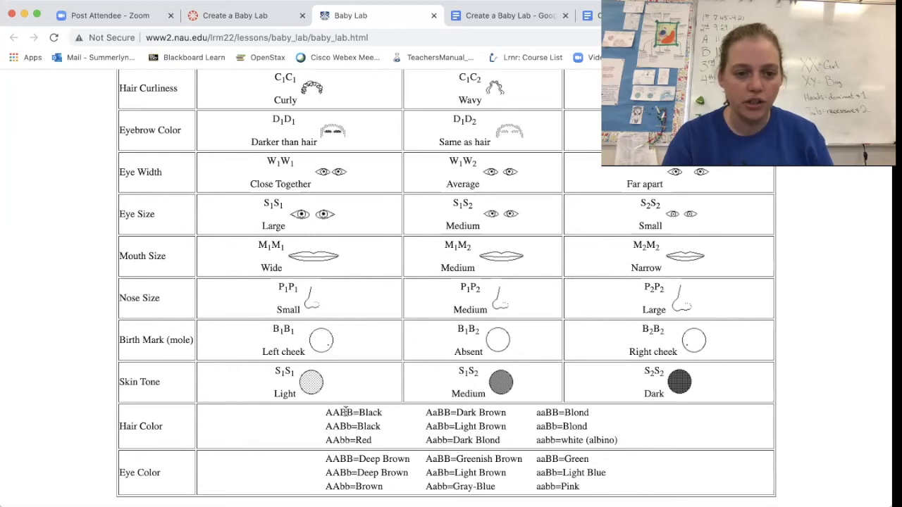
pyautogui.moveTo(328, 458)
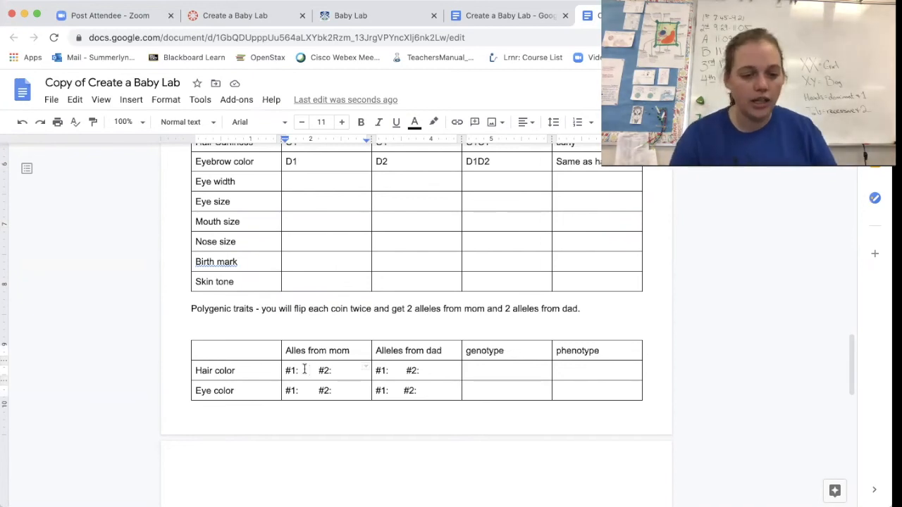
# Step: Fill the Hair color row with alleles A, b (mom), A, B (dad) and genotype AA/Bb
pyautogui.write('A')
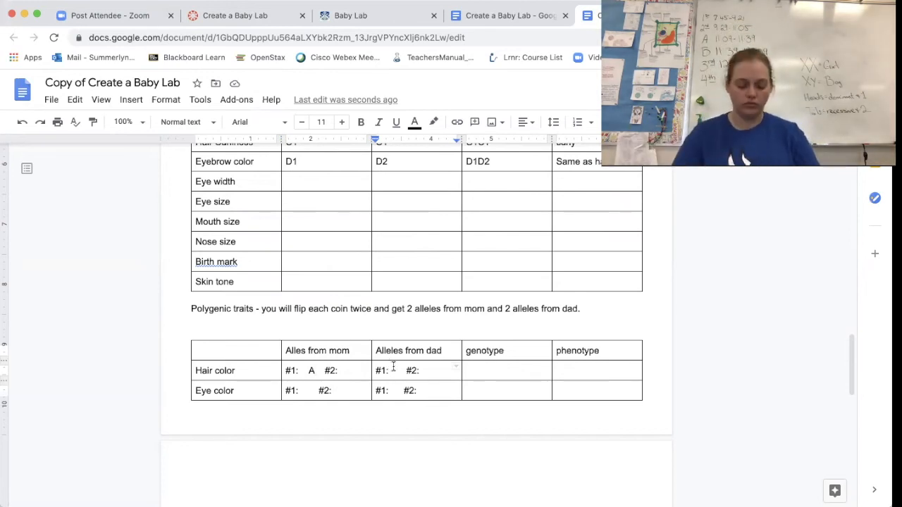
pyautogui.write('A')
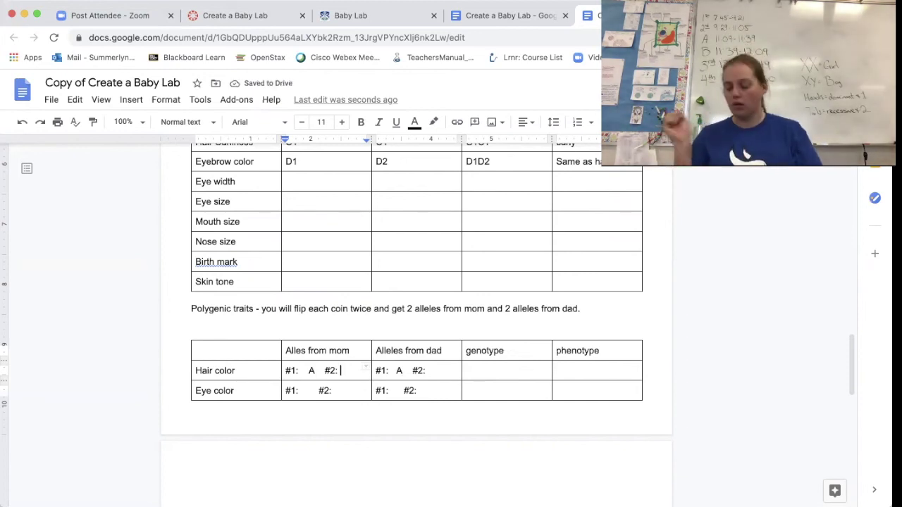
pyautogui.write('b')
pyautogui.click(416, 371)
pyautogui.write(' B')
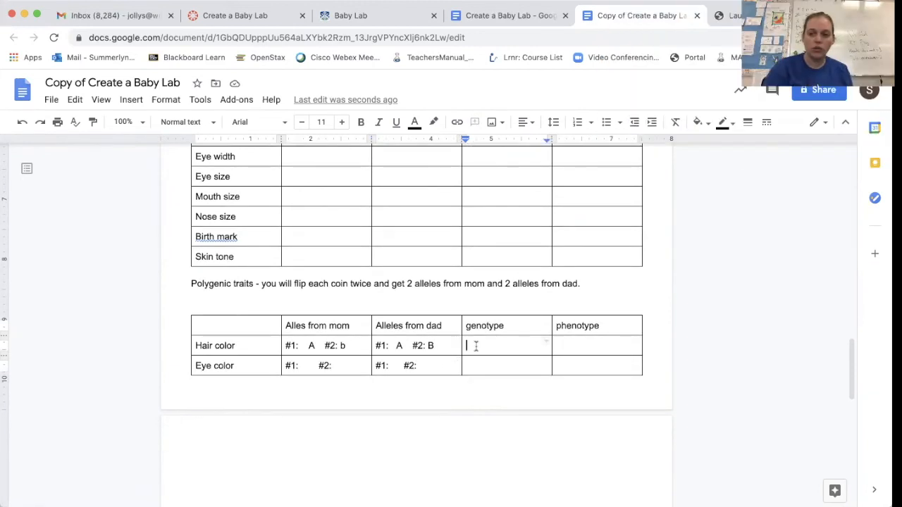
pyautogui.write('AA')
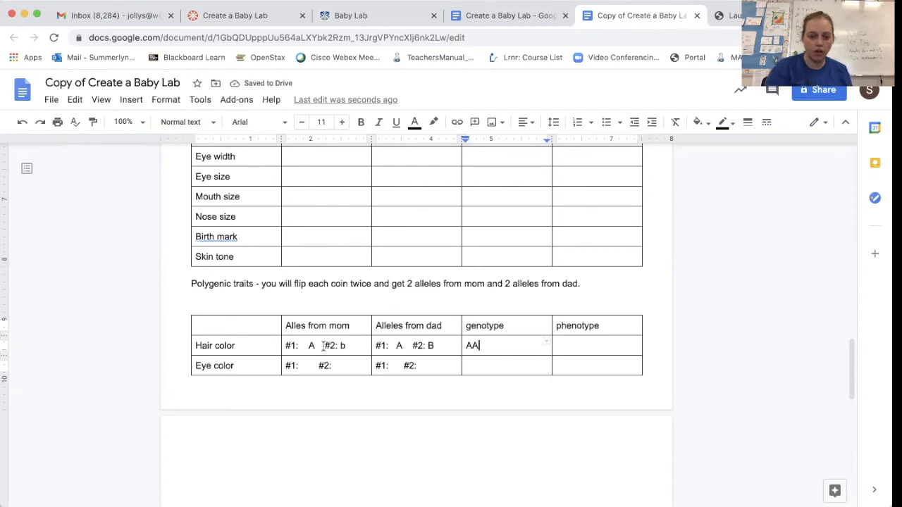
pyautogui.write('/')
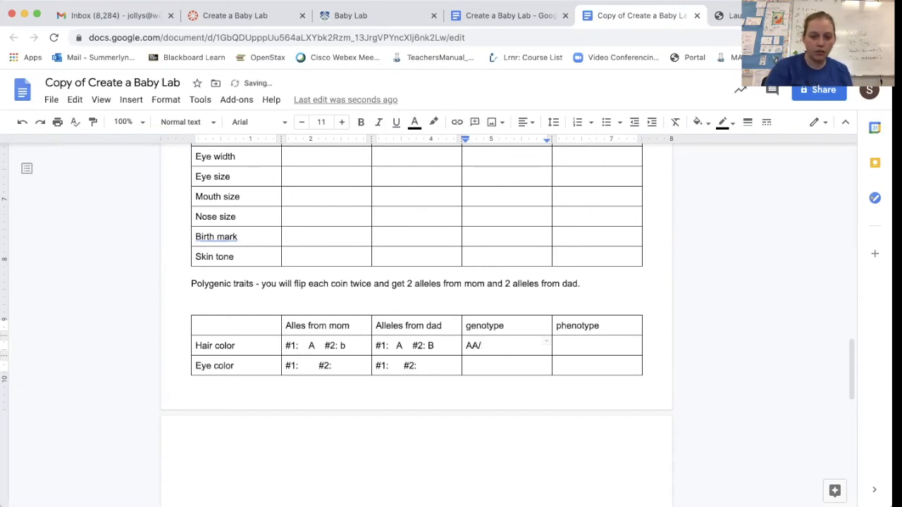
pyautogui.write('Bb')
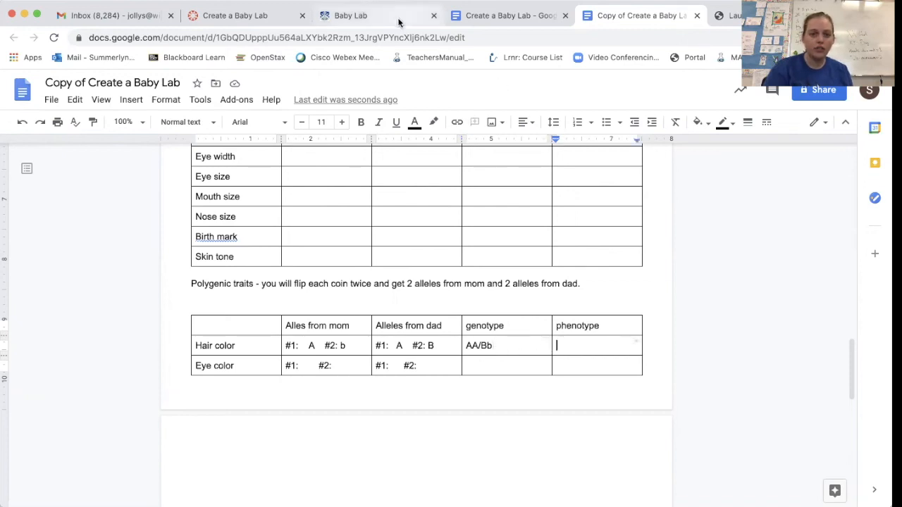
# Step: Confirm AABb means black hair on the Baby Lab page, then record Black as the phenotype
pyautogui.click(351, 16)
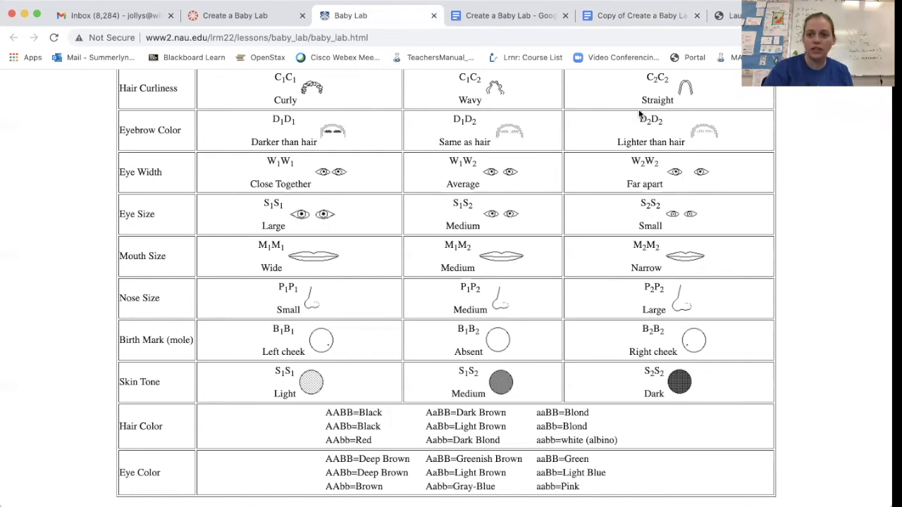
pyautogui.click(636, 15)
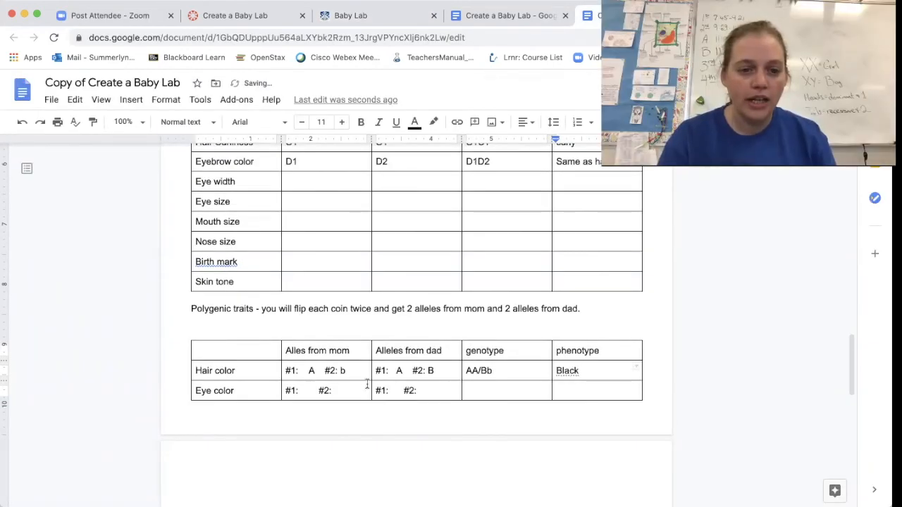
pyautogui.click(306, 391)
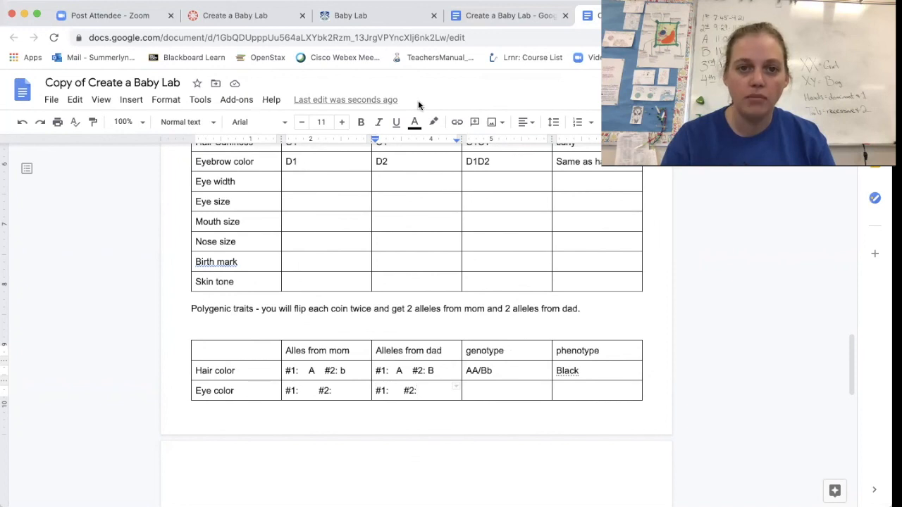
pyautogui.click(350, 15)
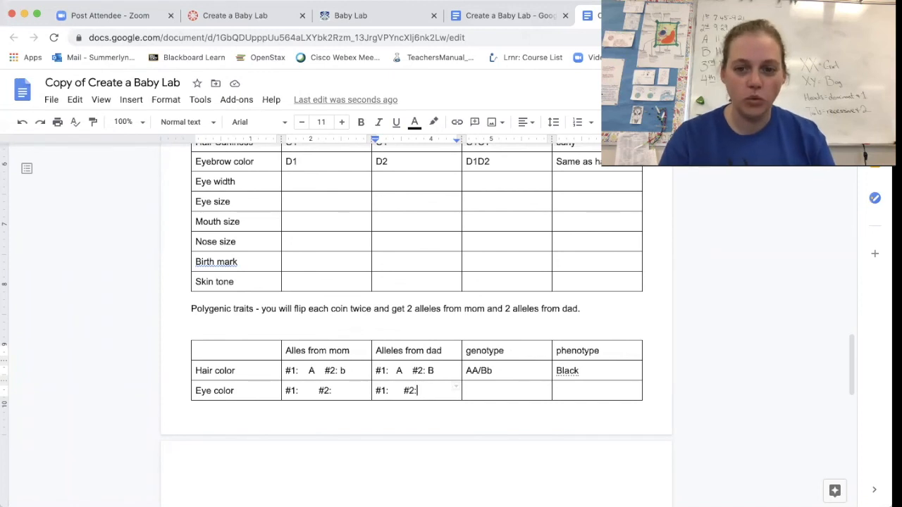
pyautogui.moveTo(460, 247)
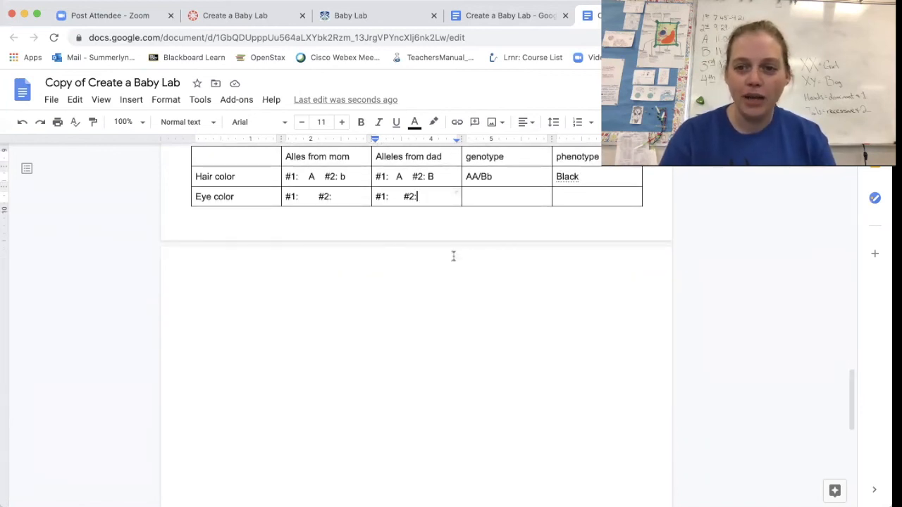
pyautogui.scroll(-3)
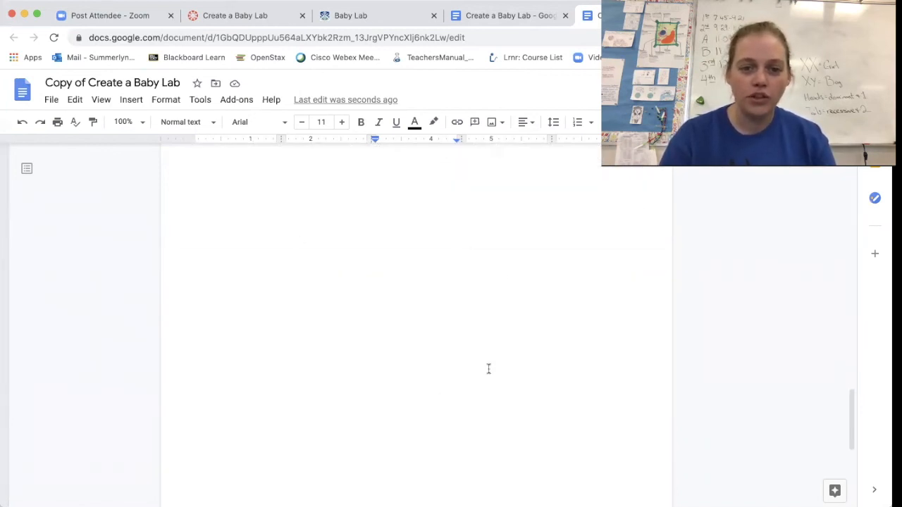